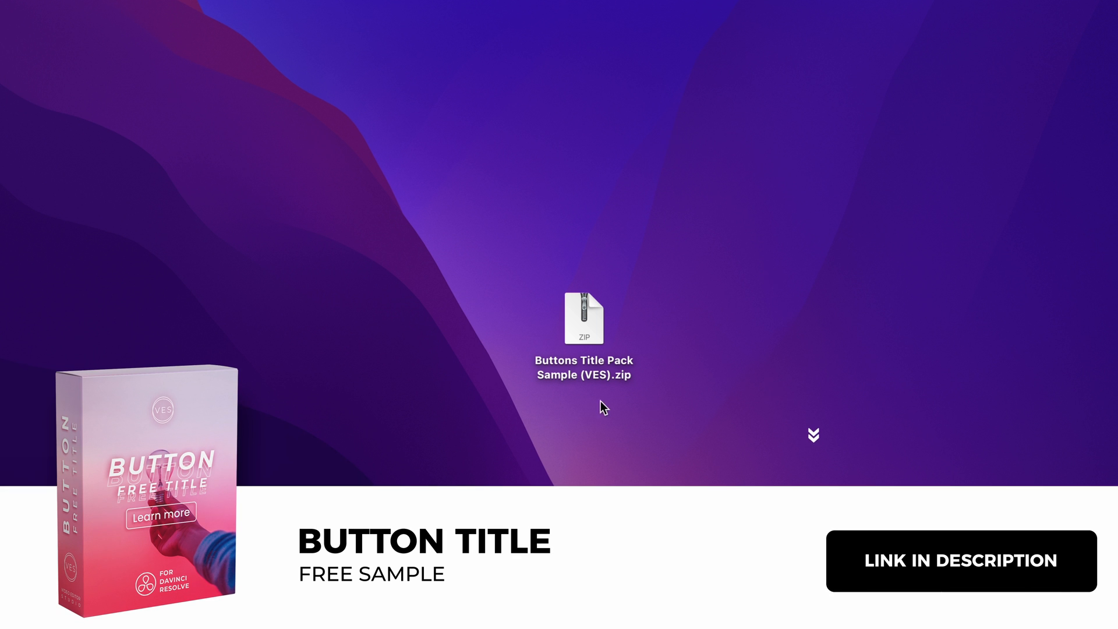
Step: Extract the Buttons Title Pack archive and browse its licence, template bundle and Poppins font files
left_click(583, 319)
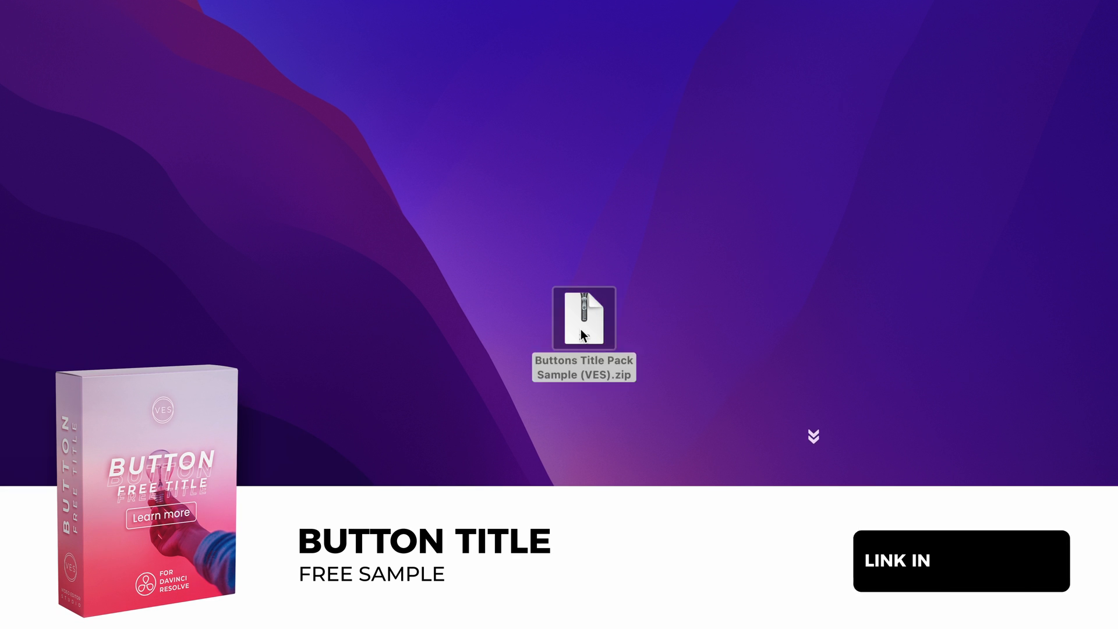
double_click(585, 318)
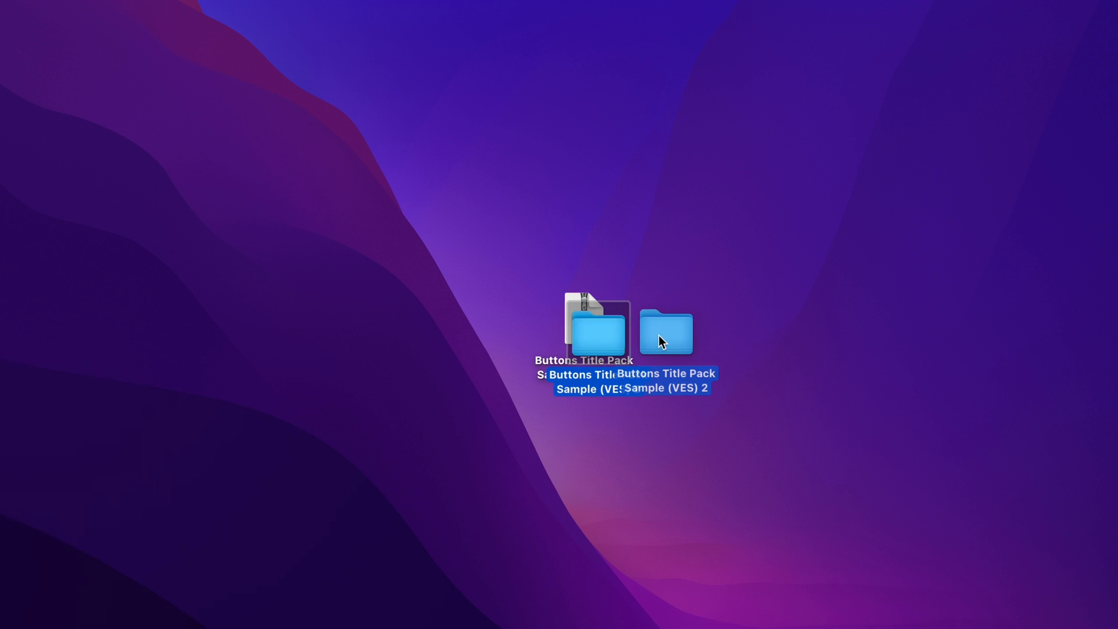
double_click(666, 333)
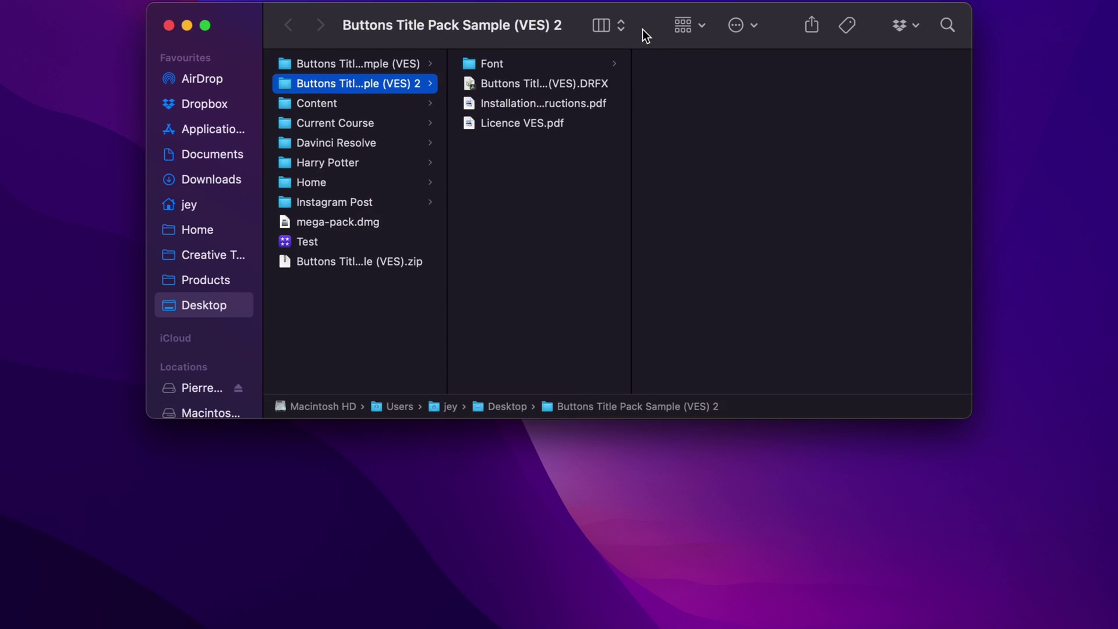
left_click(541, 122)
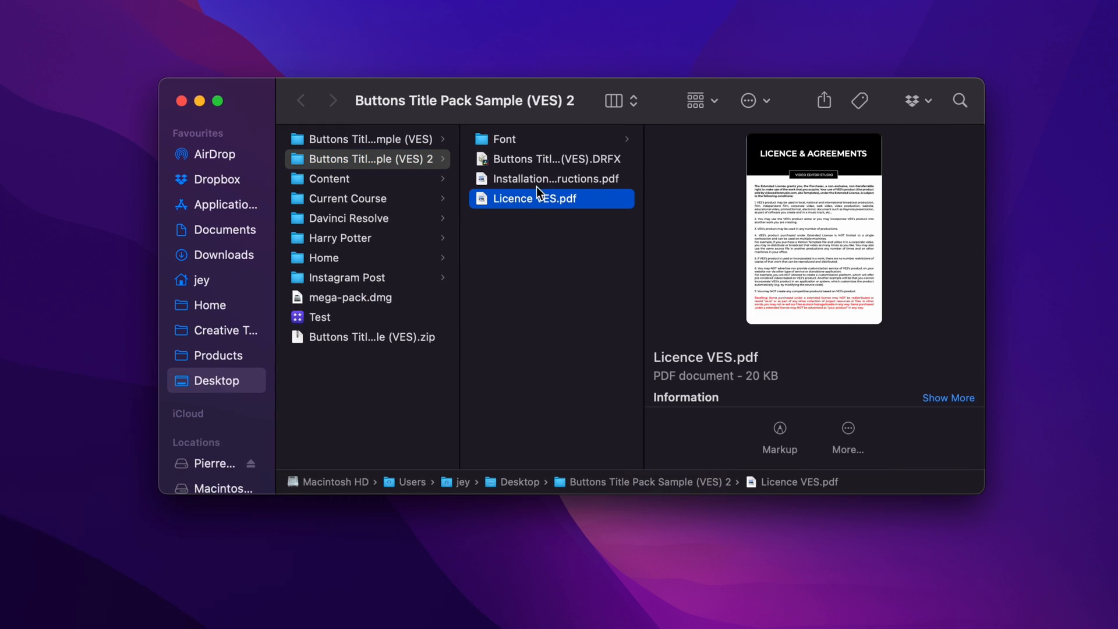
left_click(551, 158)
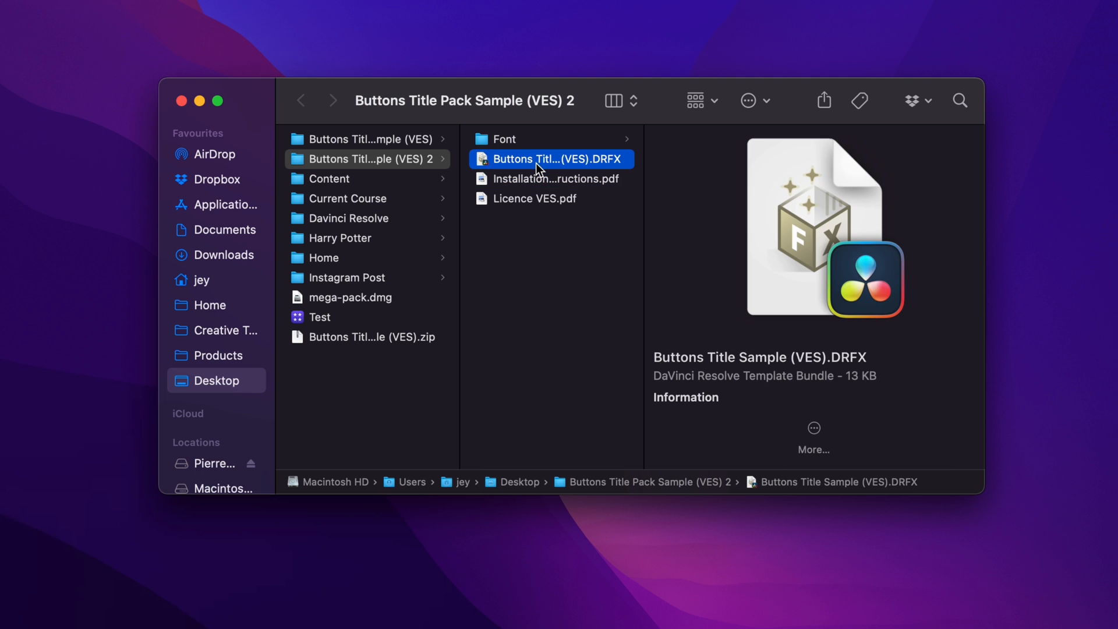
left_click(503, 138)
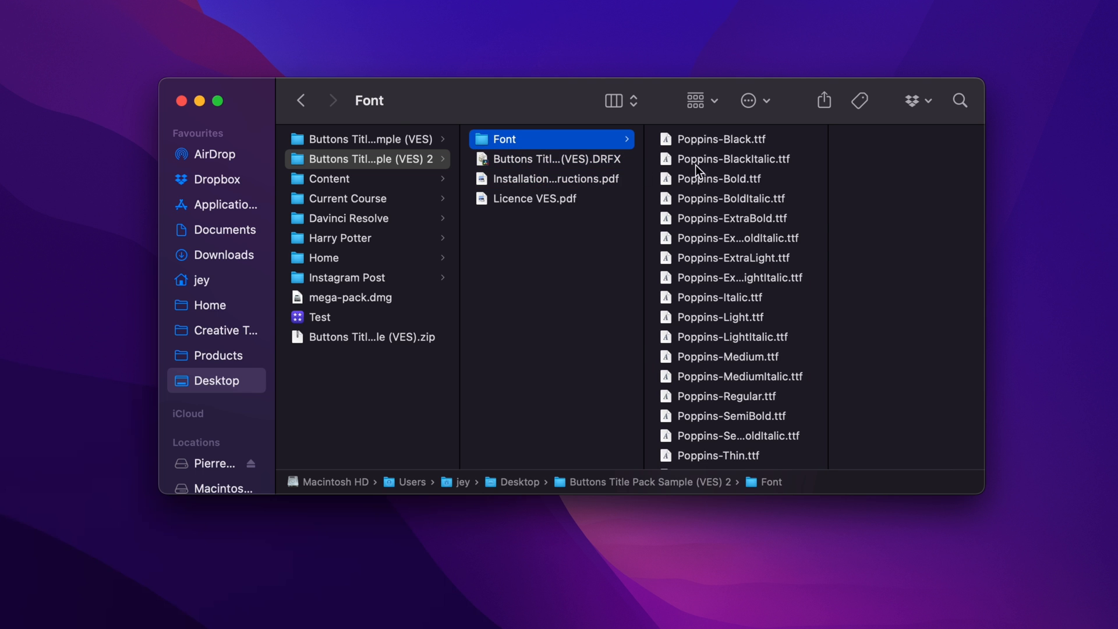
left_click(722, 139)
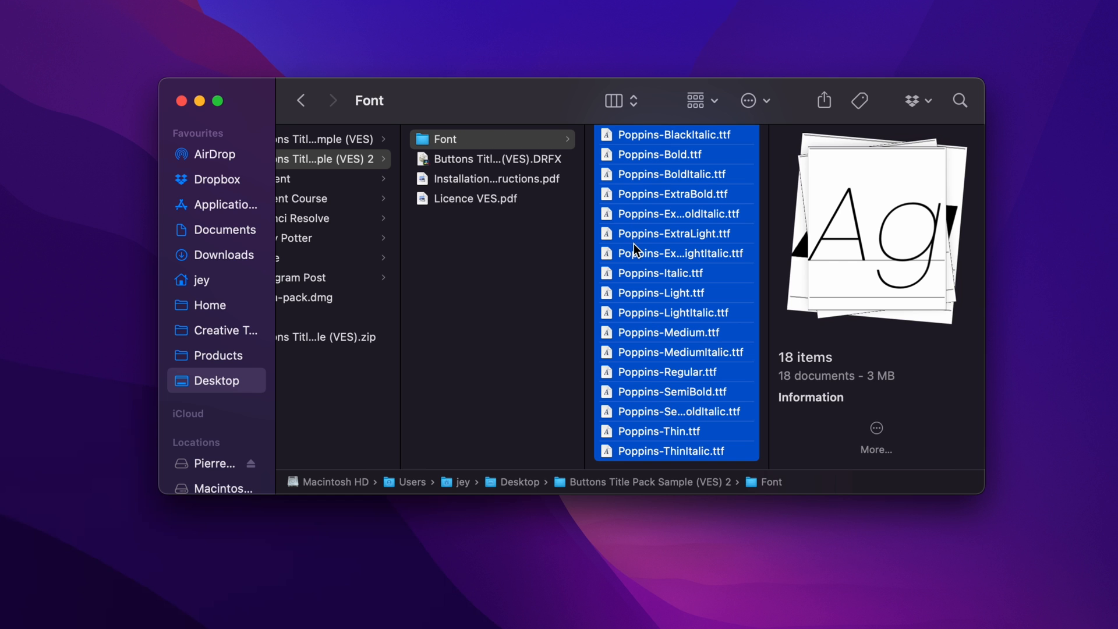
Step: Install the Buttons Title Sample .DRFX template bundle into Resolve's effects library
left_click(491, 159)
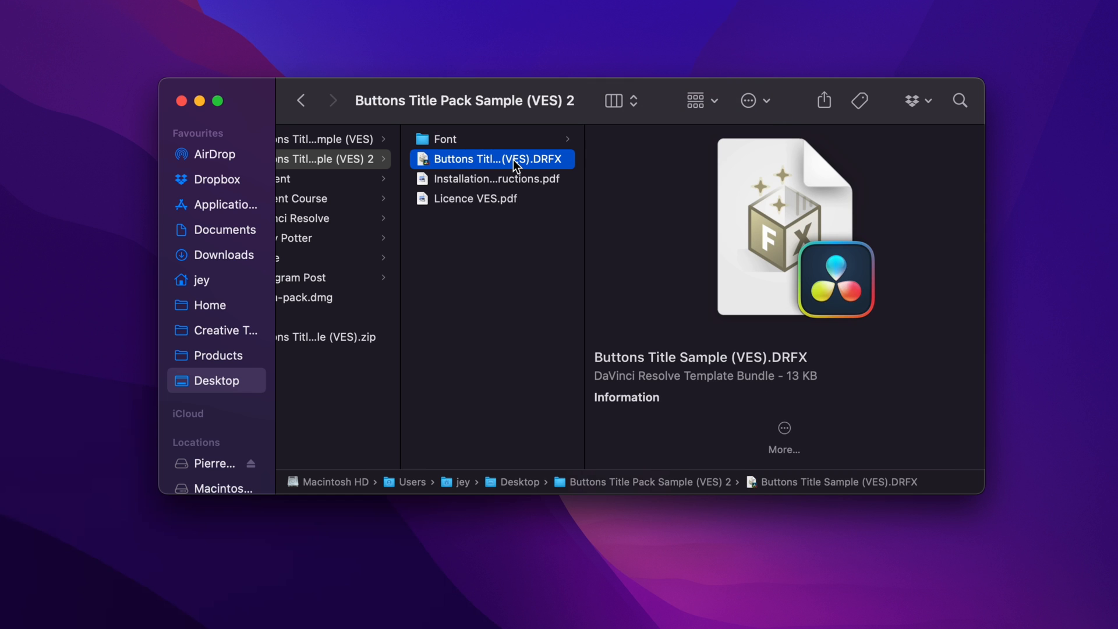
double_click(491, 159)
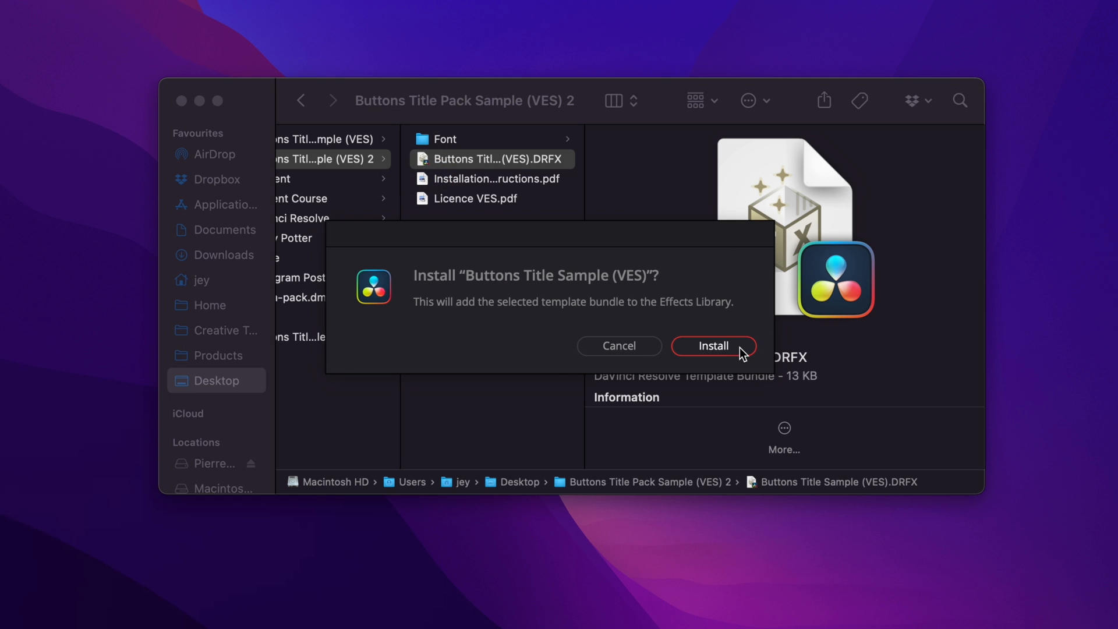
left_click(713, 346)
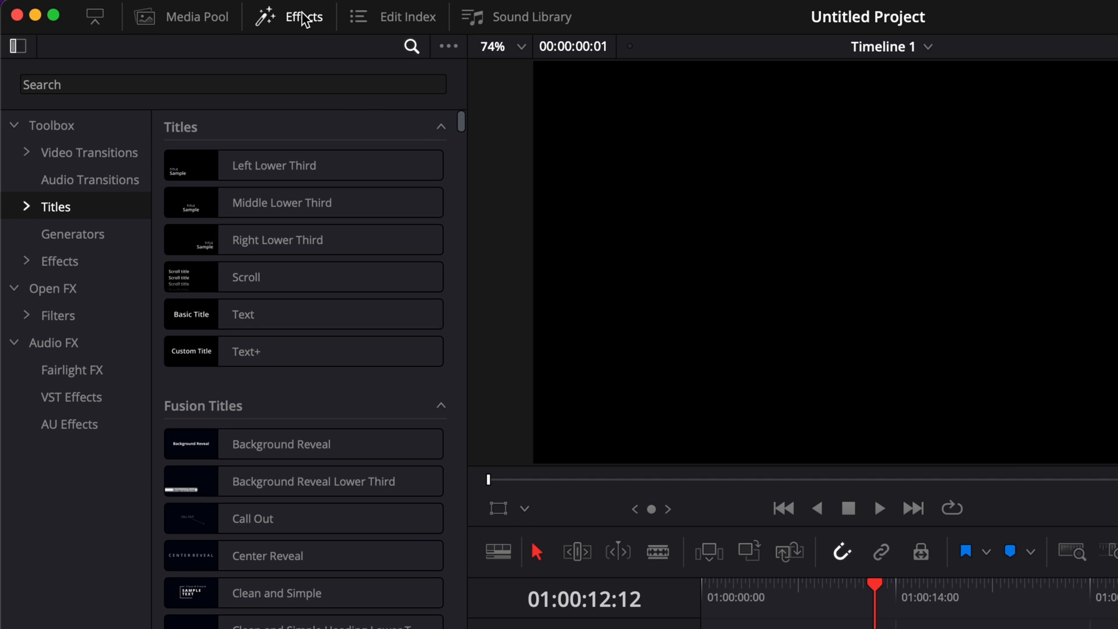
Step: Search the effects library for 'sampl' to find the Button Sample (VES) title
left_click(233, 84)
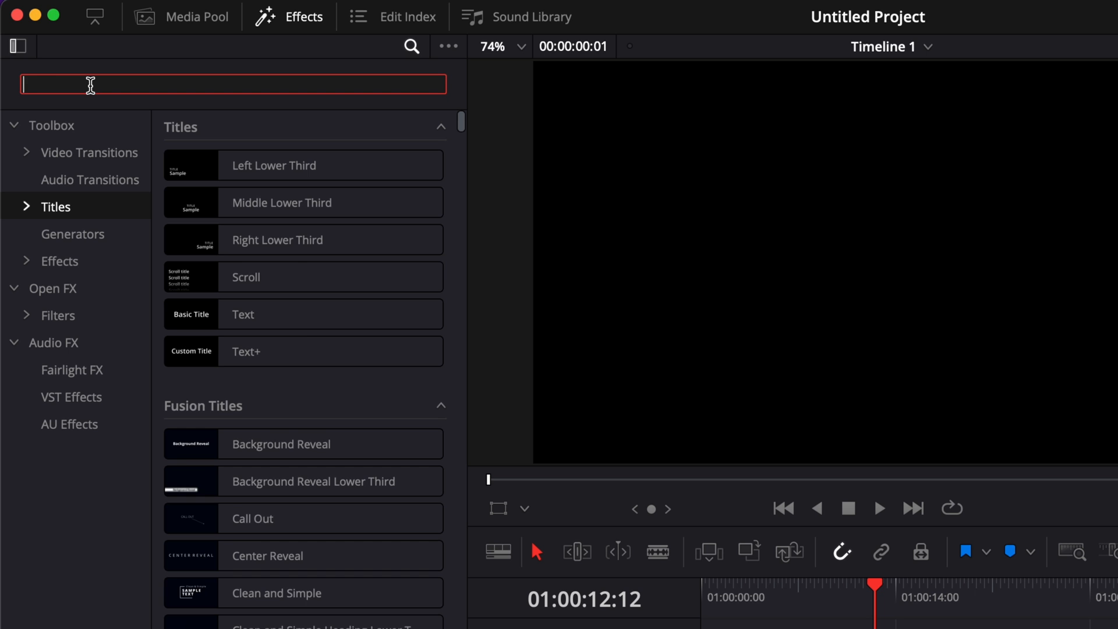
type("sampl")
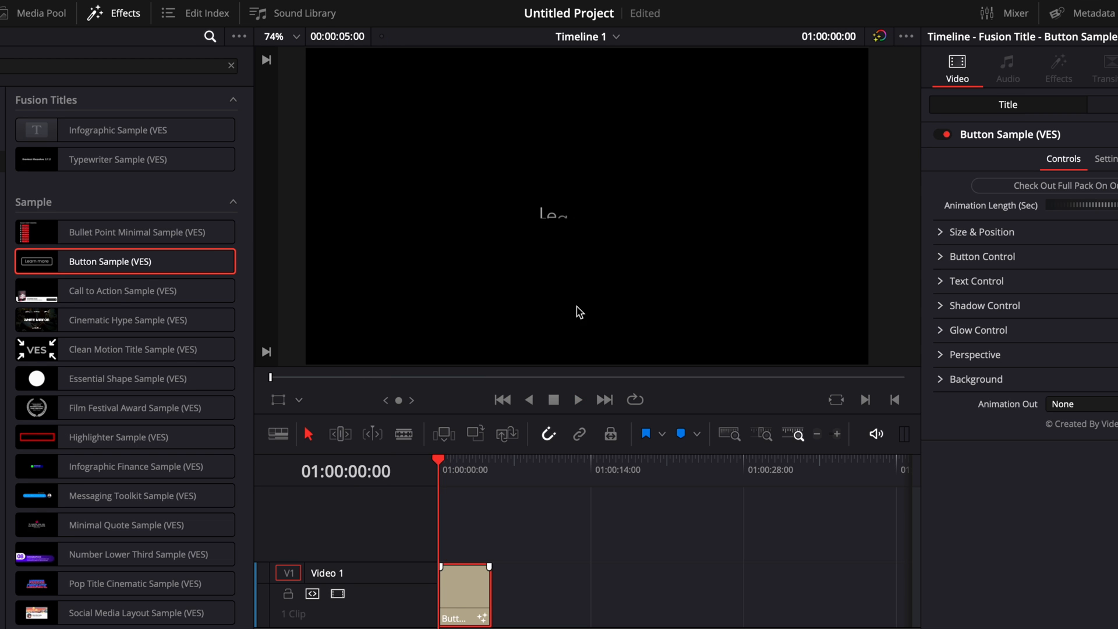
Step: Set the title's Animation Out to Zoom Out with the playhead inside the clip
left_click(577, 399)
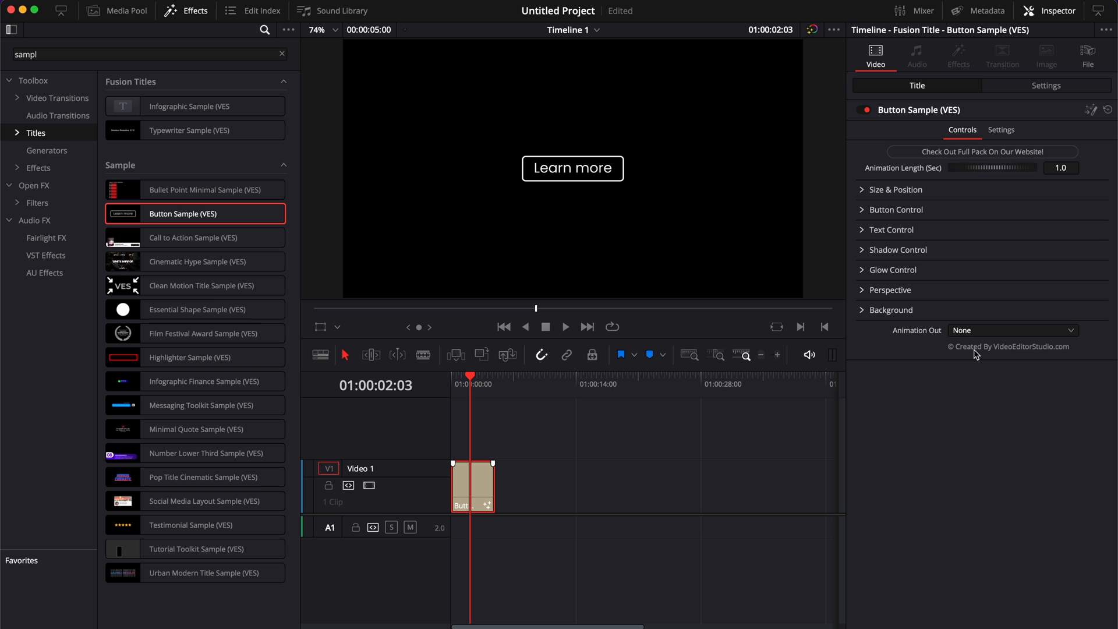
left_click(1012, 329)
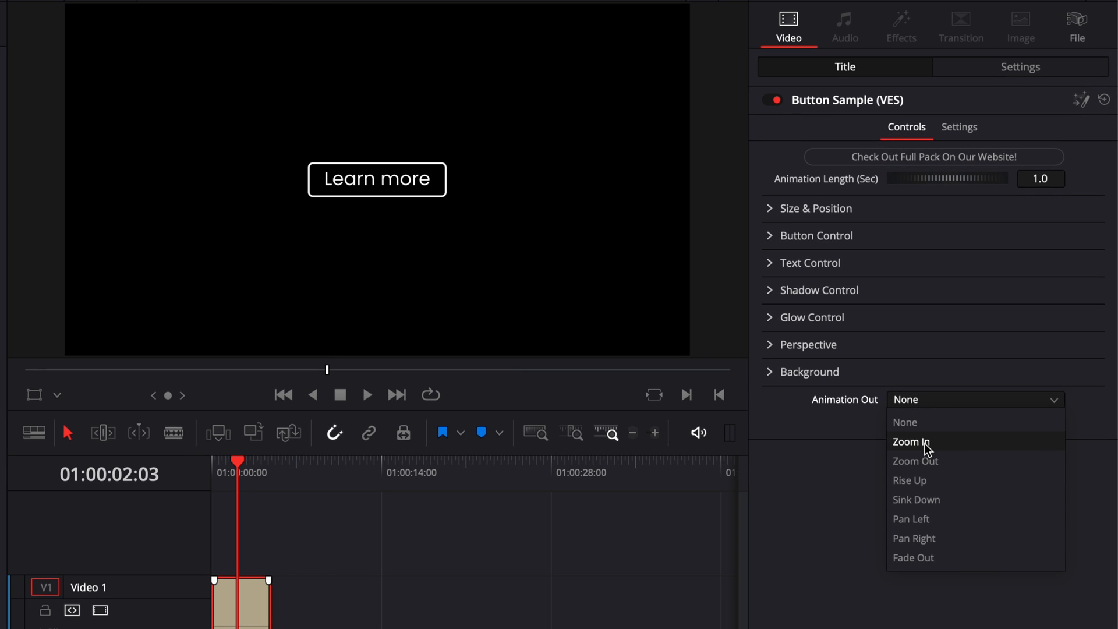
mouse_move(915, 461)
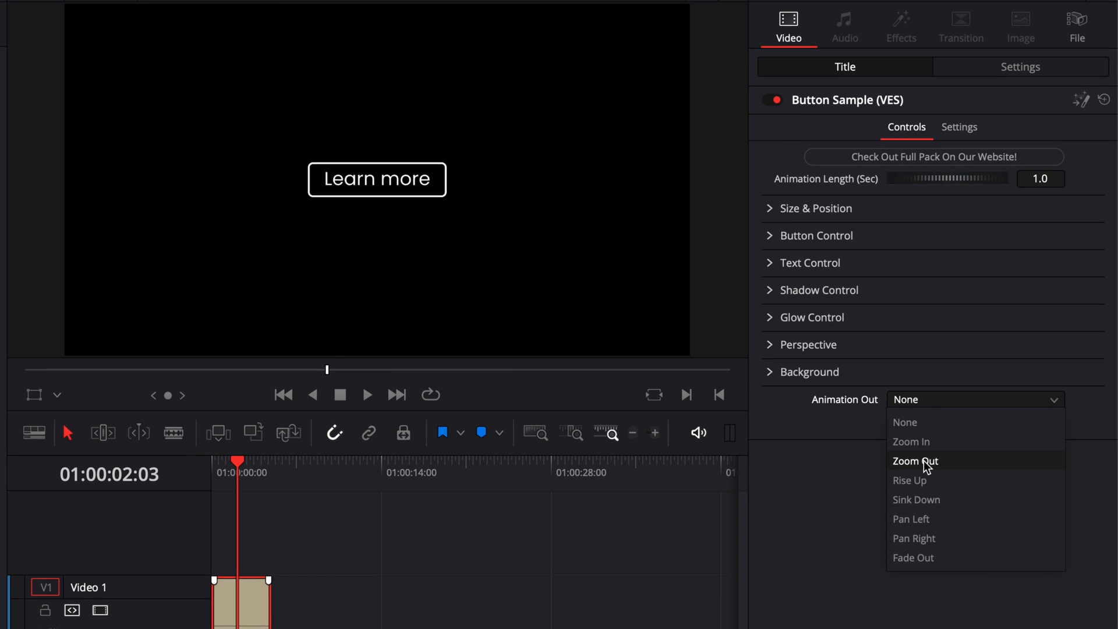
left_click(915, 462)
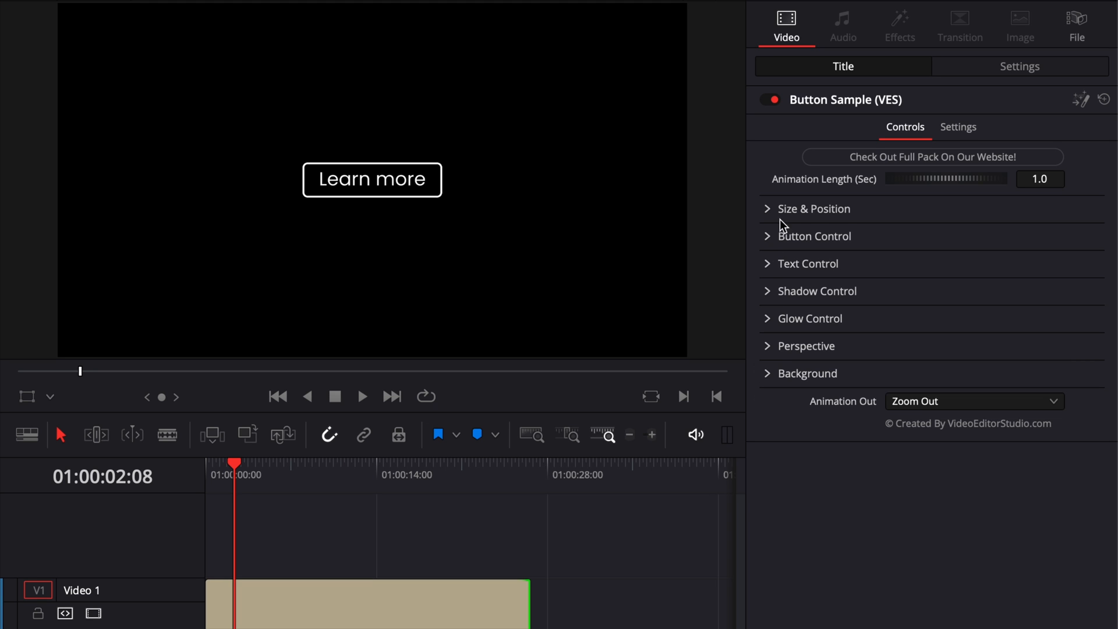
Step: Raise the button's Size under Size & Position to enlarge it in the frame
left_click(813, 208)
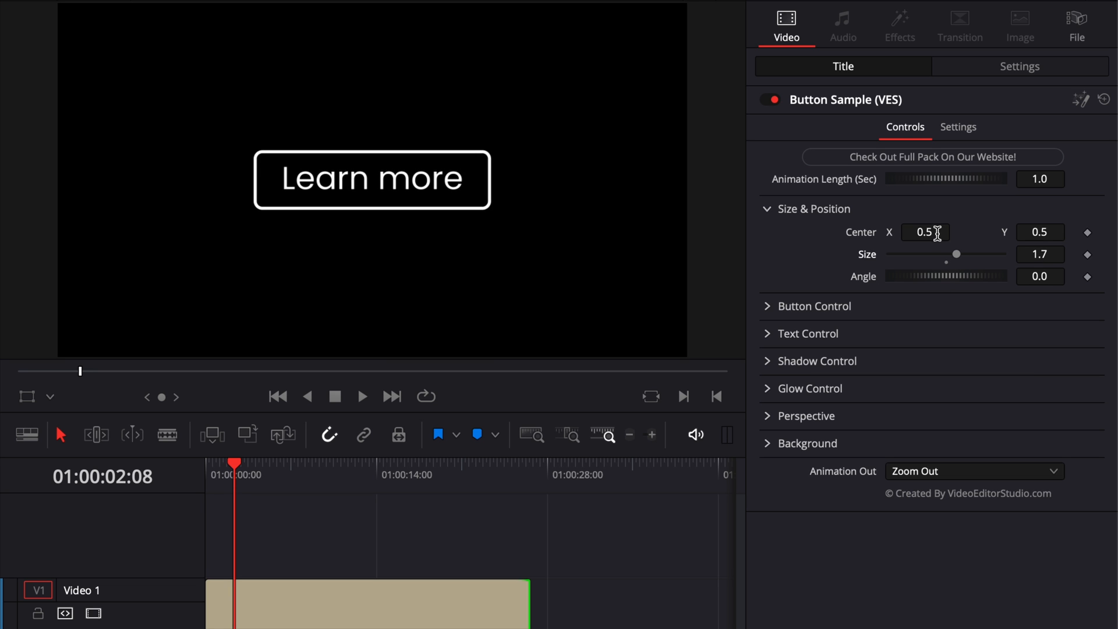
type("0.301")
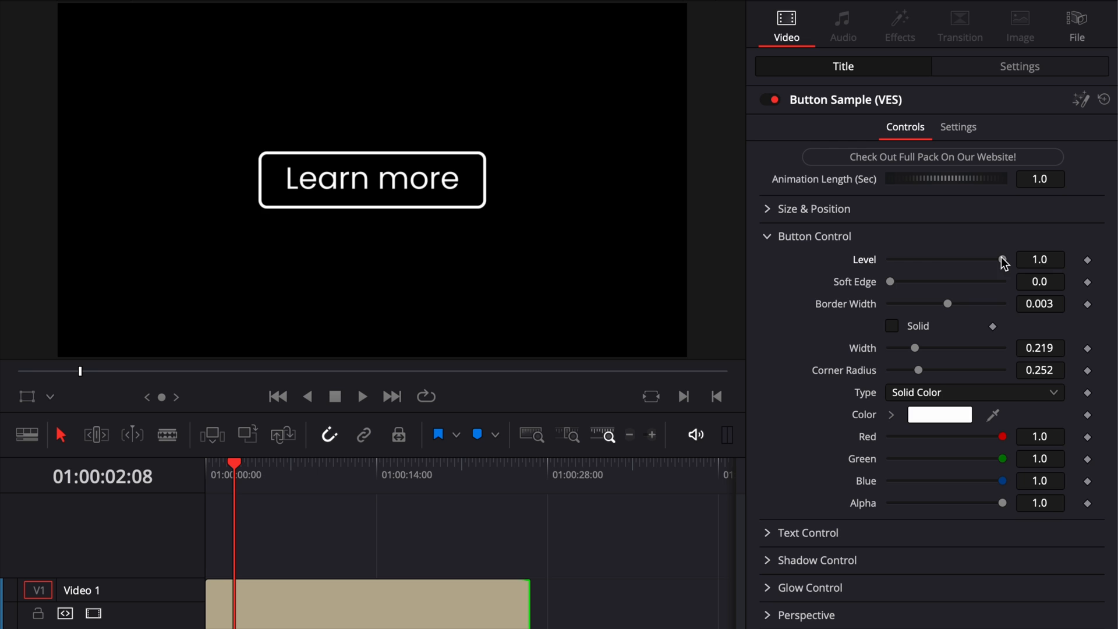
mouse_move(1007, 272)
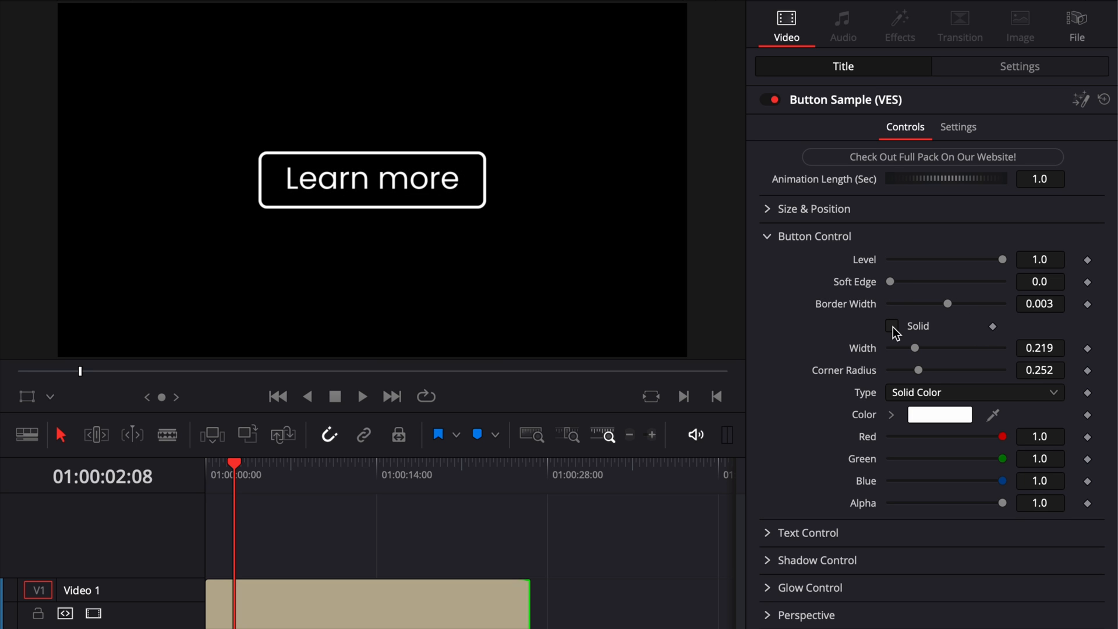
Step: Make the button a solid red pill with a horizontal gradient fill and set its right-end colour
left_click(892, 326)
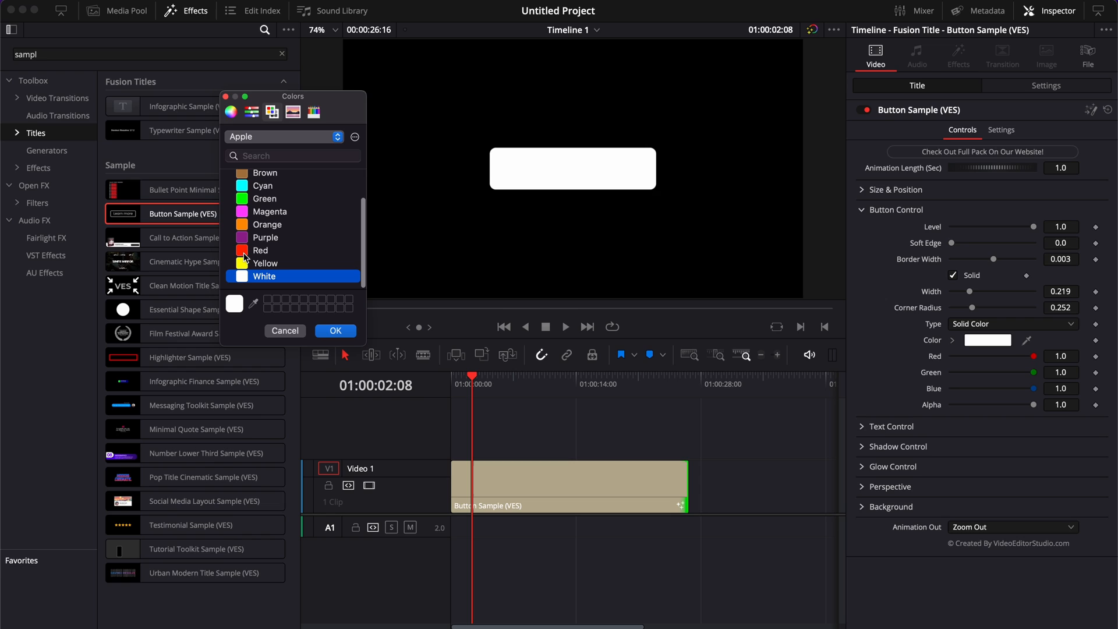
left_click(261, 251)
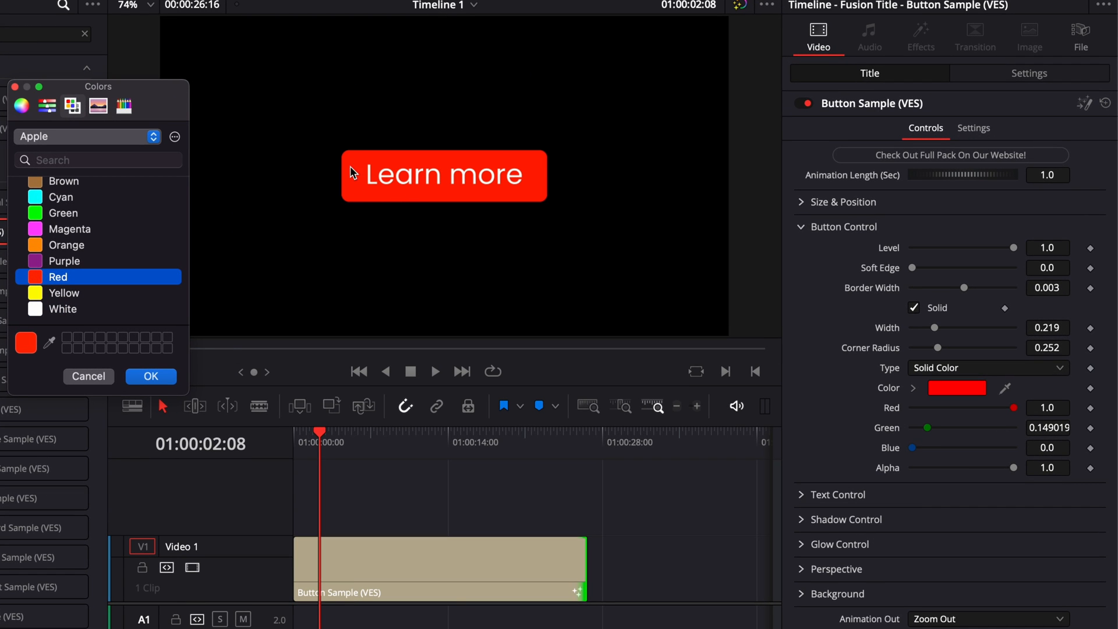
mouse_move(357, 161)
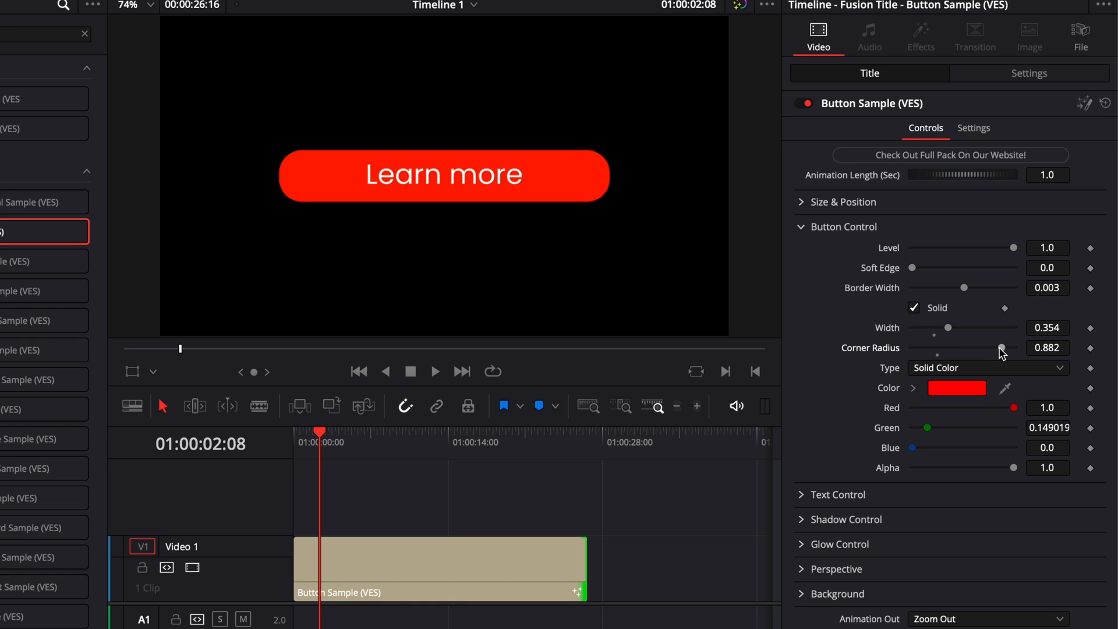
left_click(988, 368)
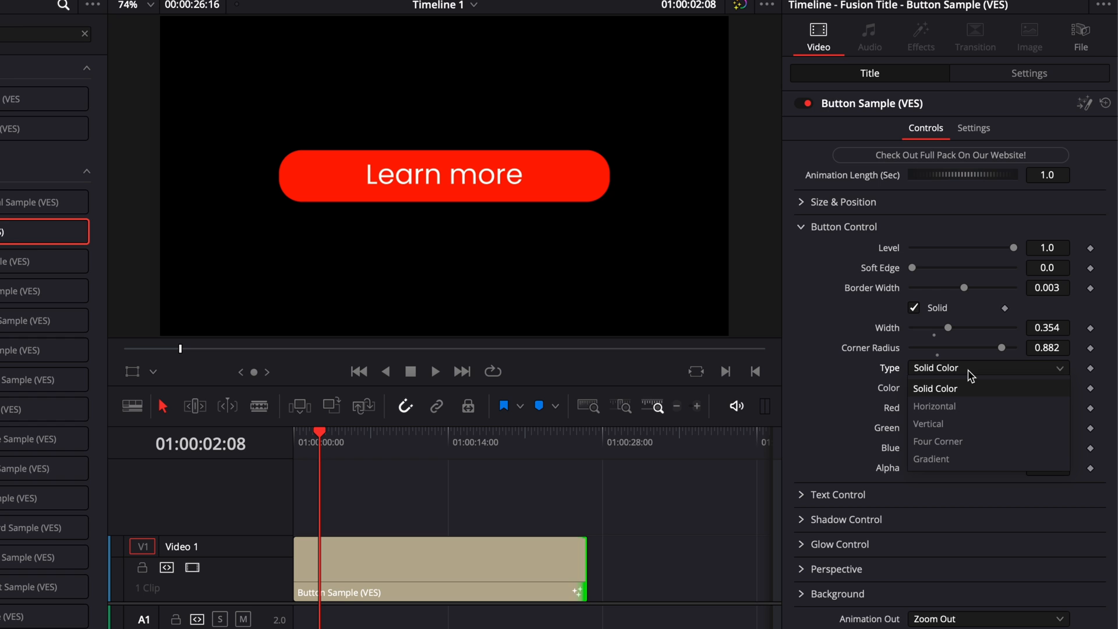
left_click(932, 406)
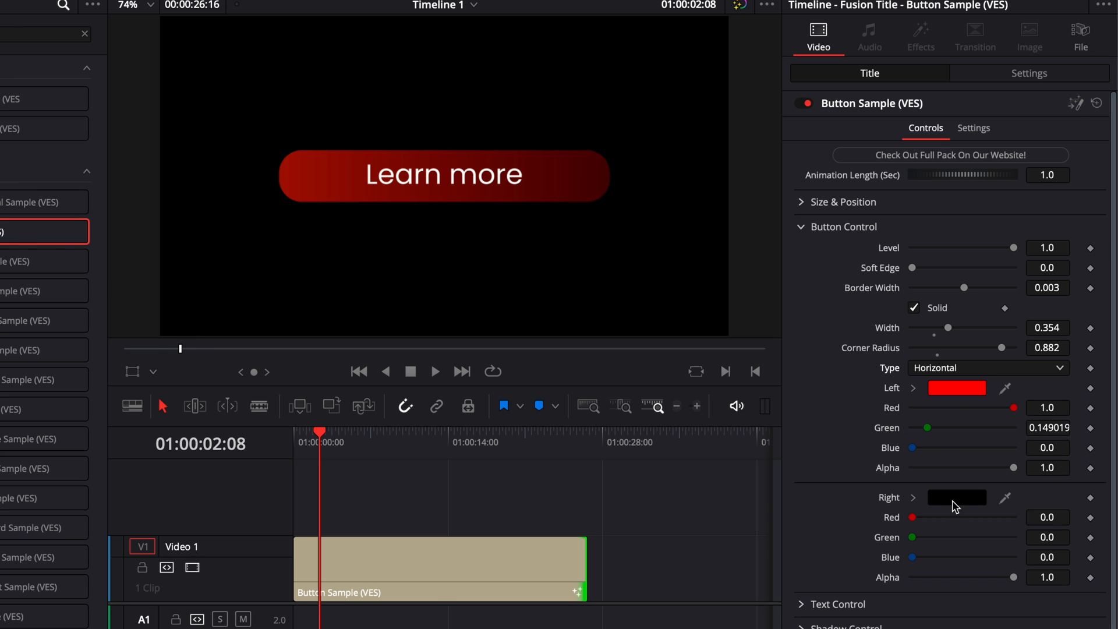
left_click(957, 497)
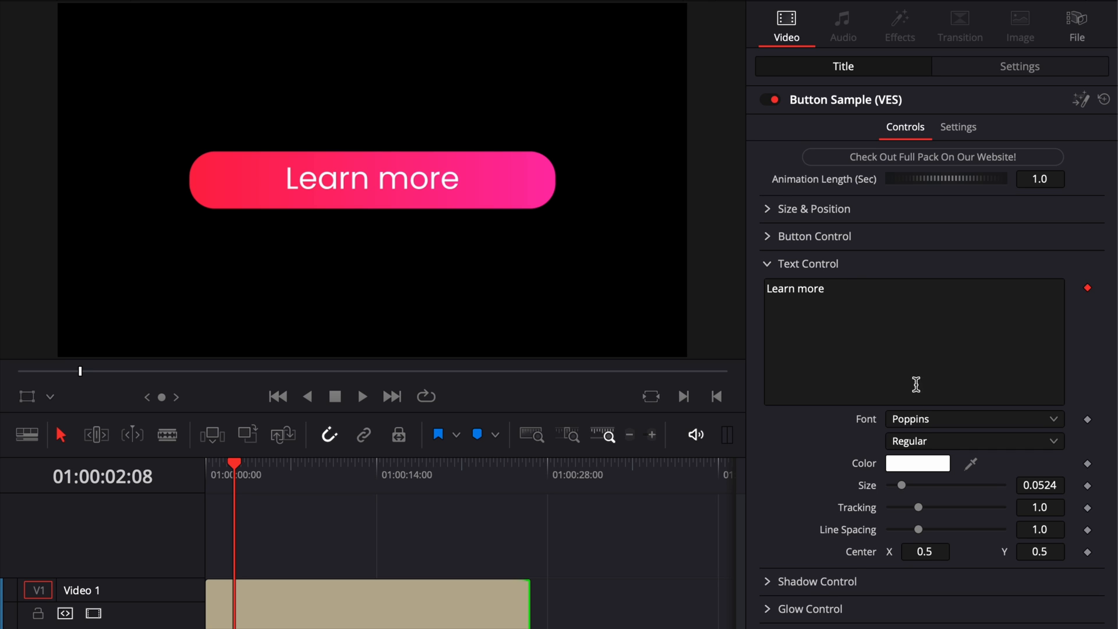
mouse_move(878, 479)
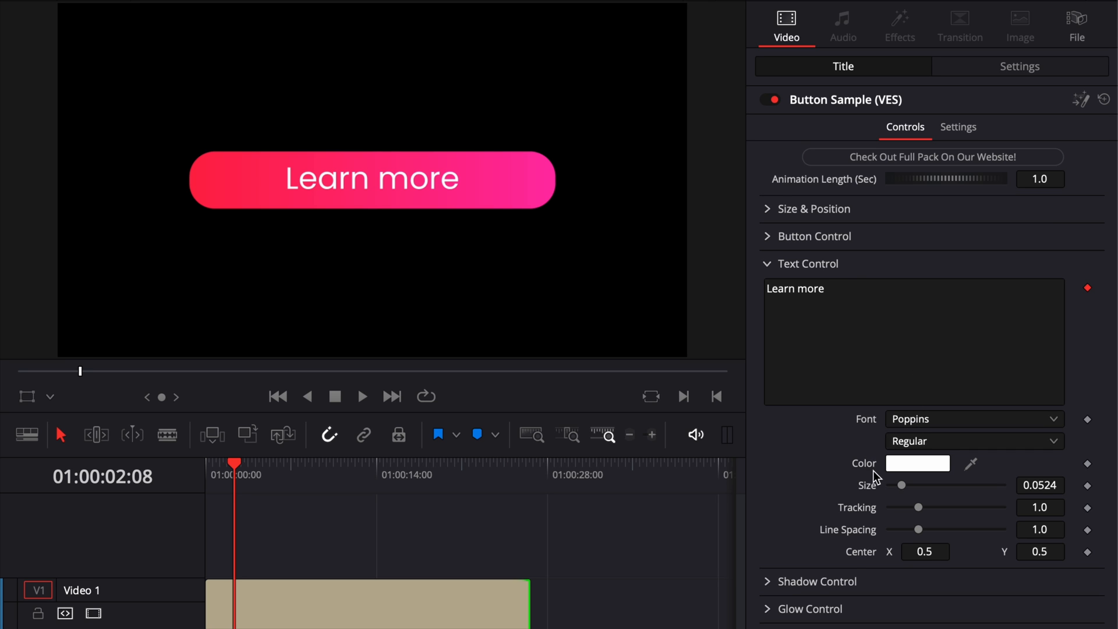
mouse_move(866, 529)
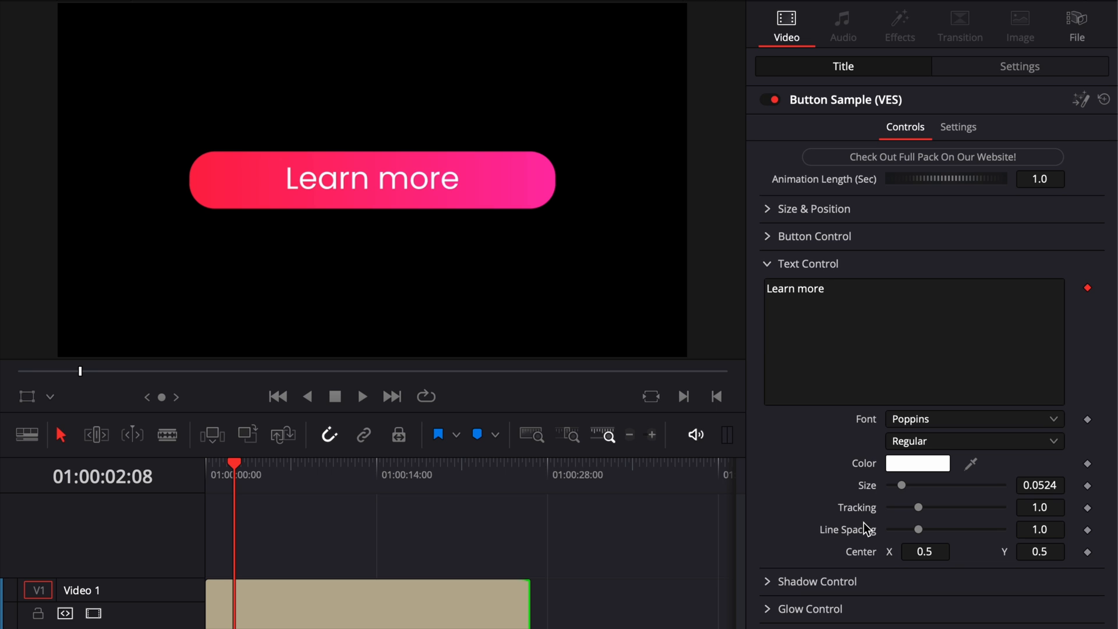
mouse_move(897, 551)
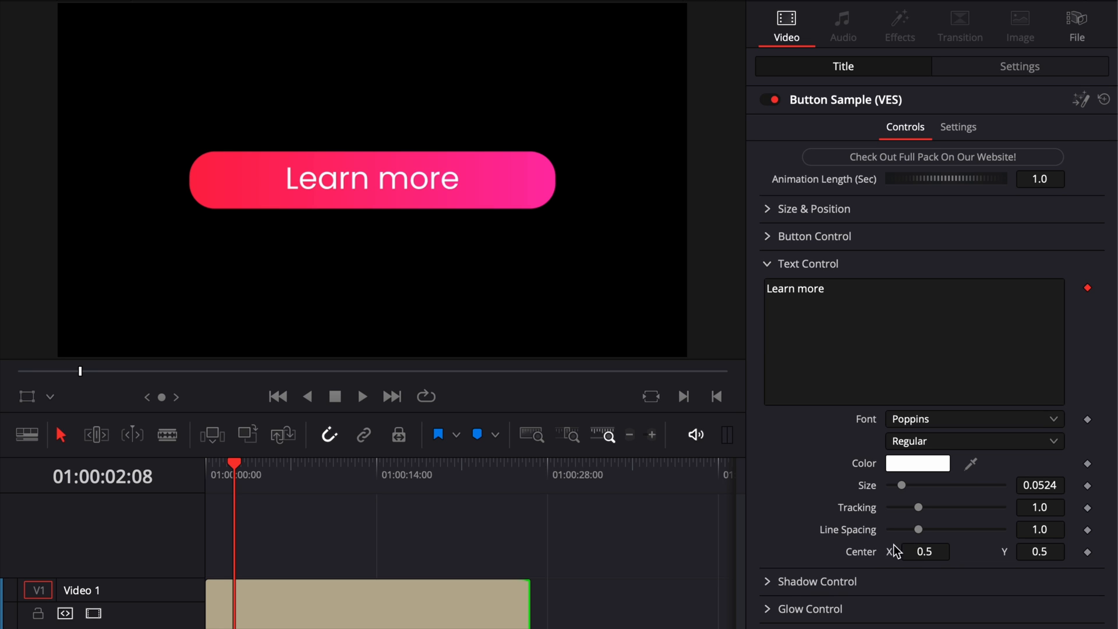
Step: Expand Shadow Control and place a footage clip beneath the title on the timeline
left_click(807, 265)
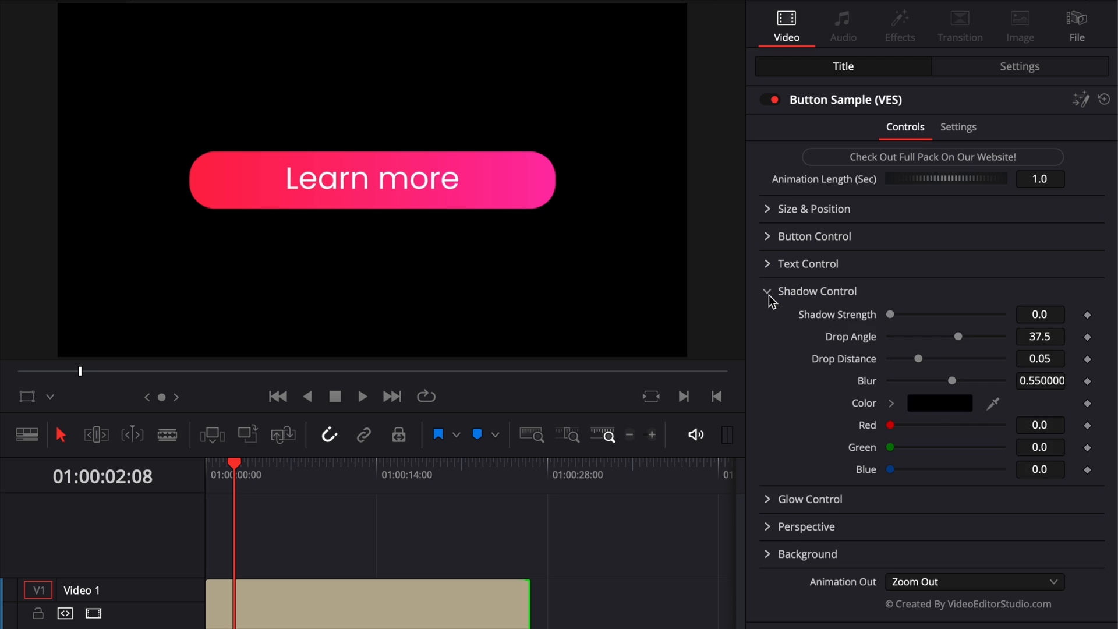
left_click(768, 291)
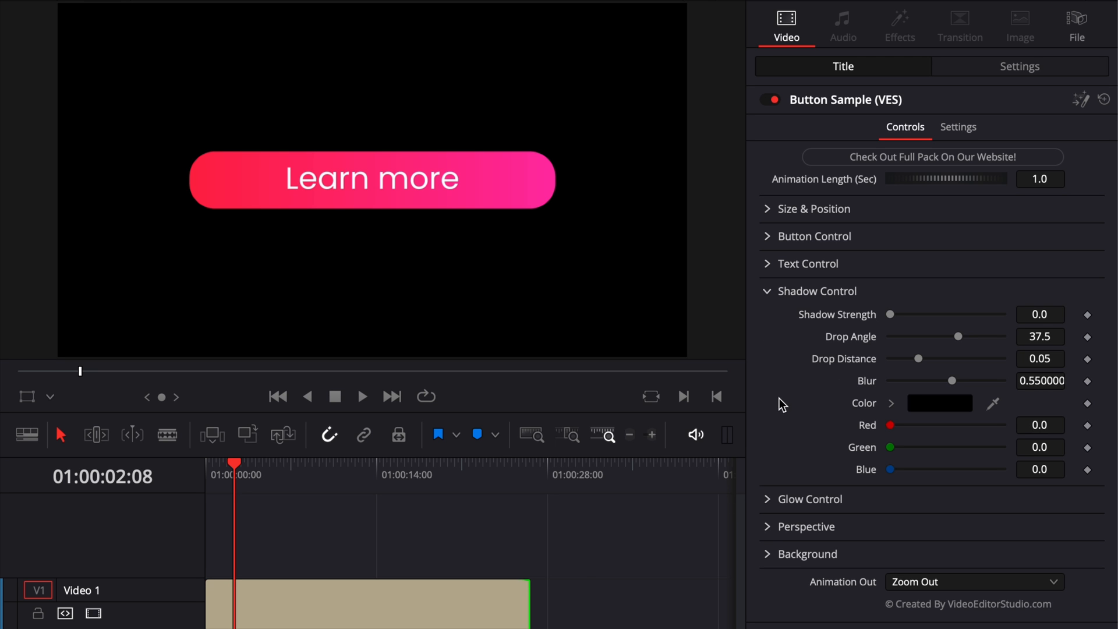
left_click(400, 602)
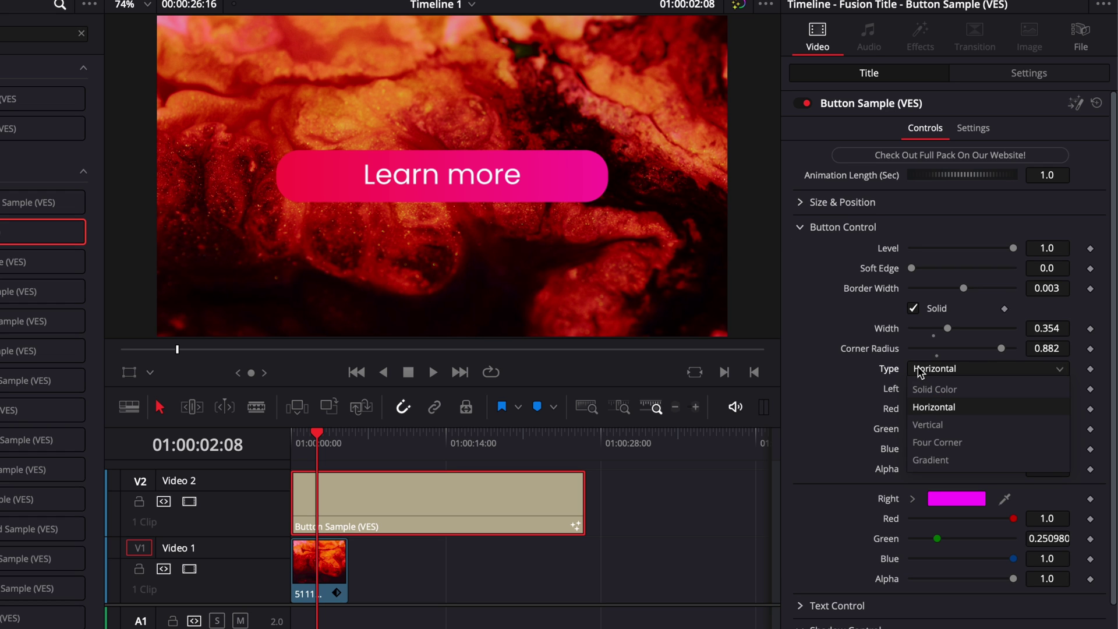
Step: Fill the button with solid white and bring up the colour choices for its text
left_click(934, 389)
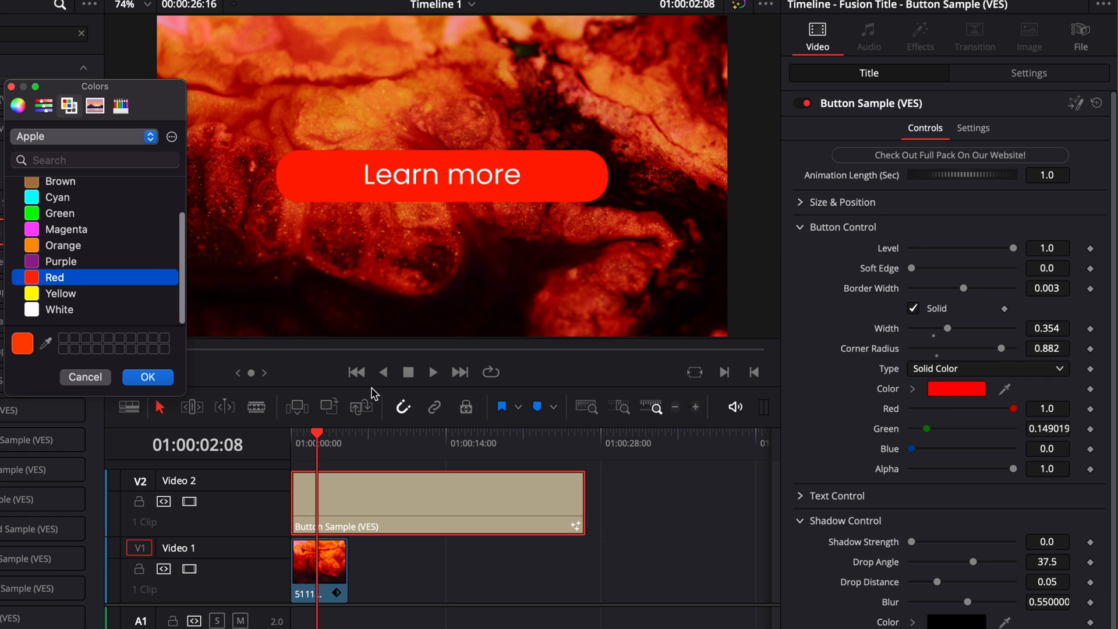
left_click(59, 309)
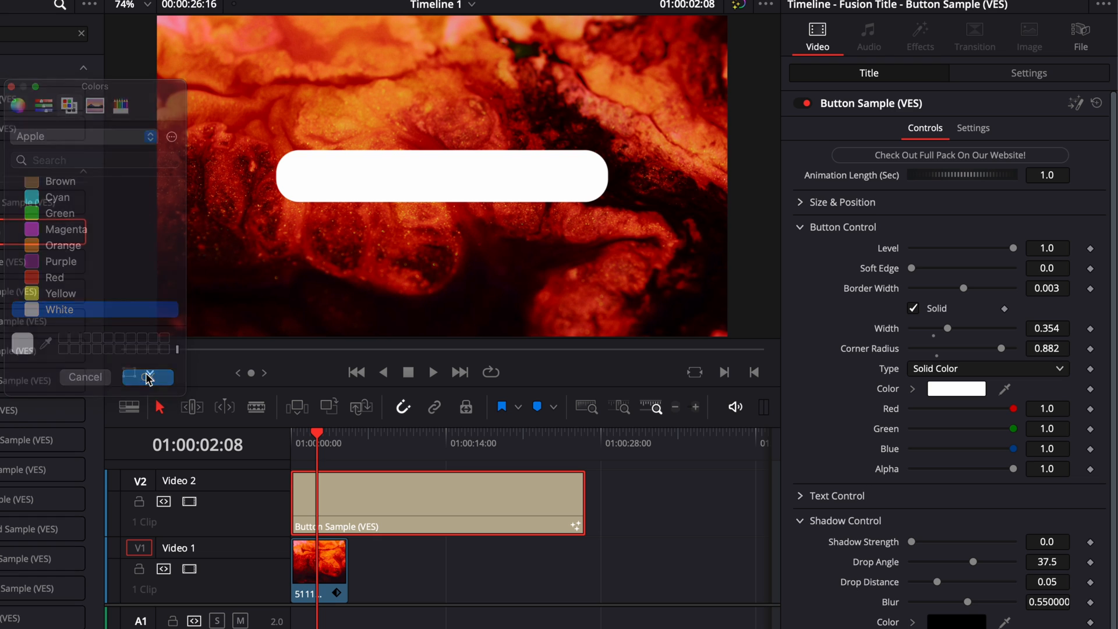
left_click(148, 376)
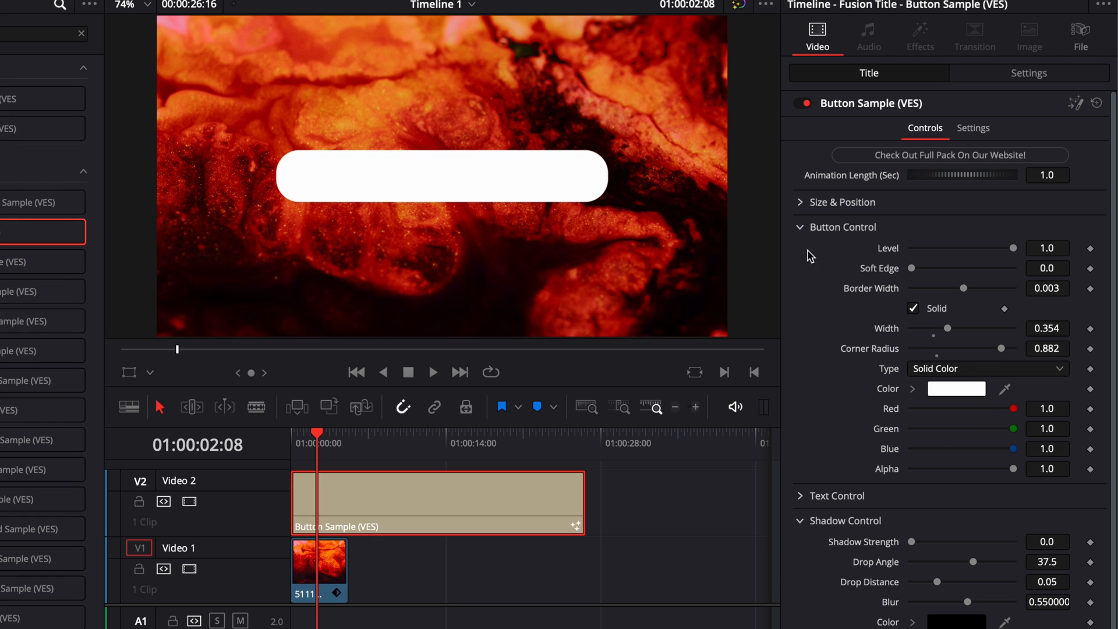
left_click(842, 228)
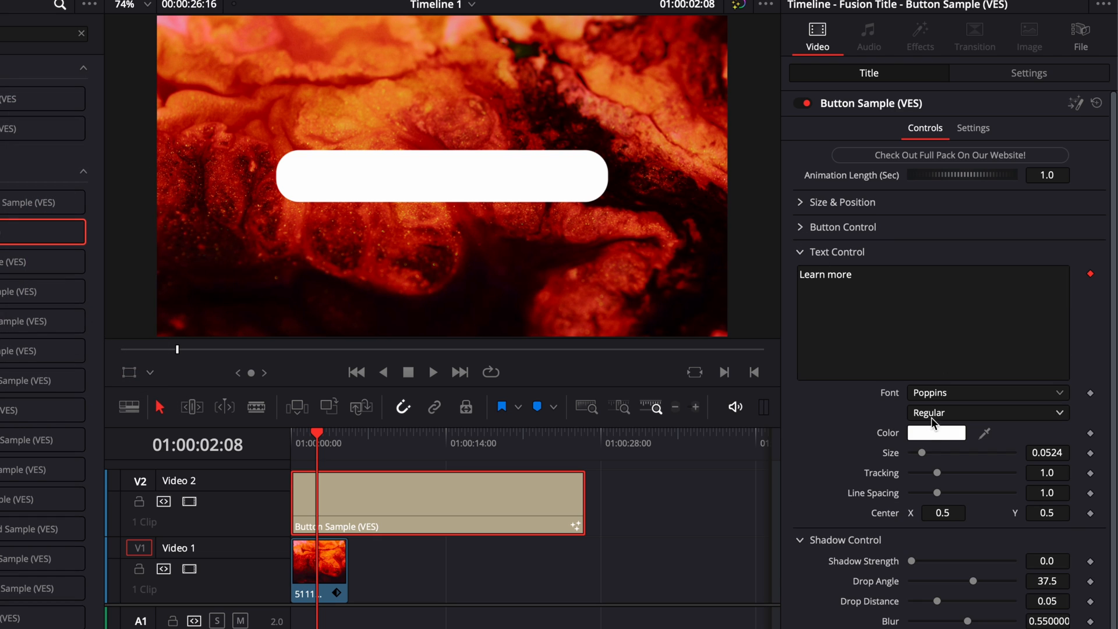
left_click(935, 433)
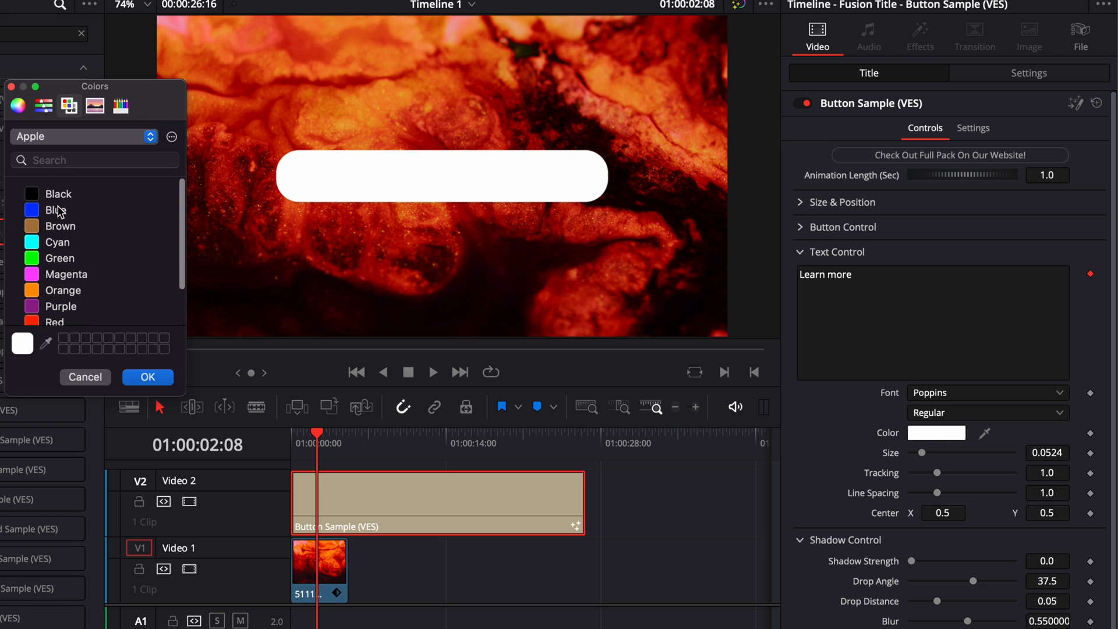
Step: Make the Learn more text black and expand the Shadow Control settings
left_click(147, 376)
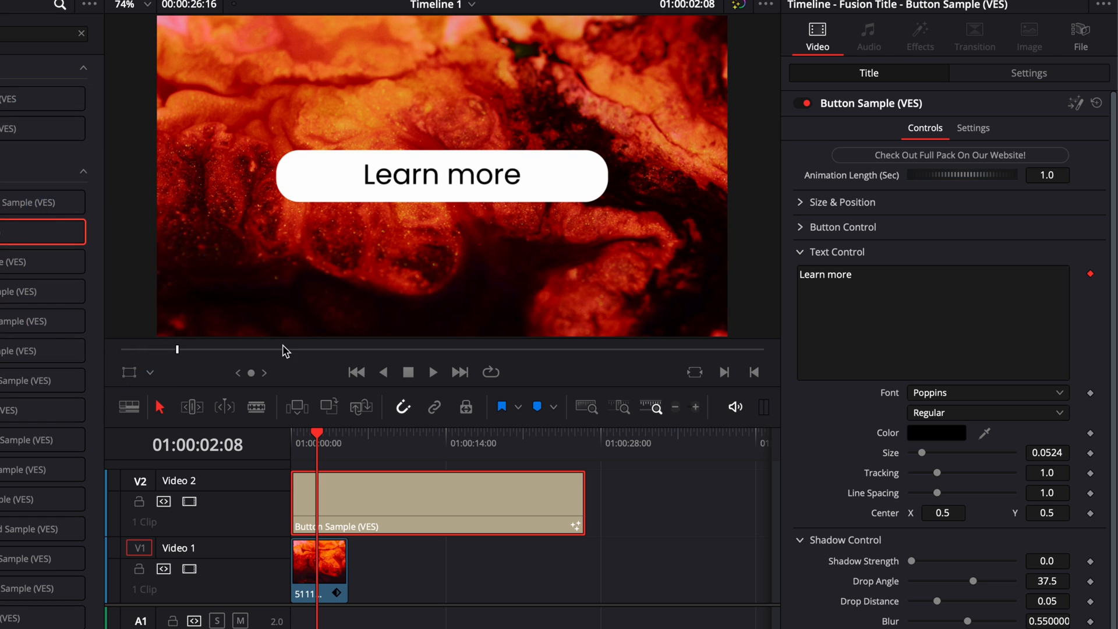
left_click(838, 251)
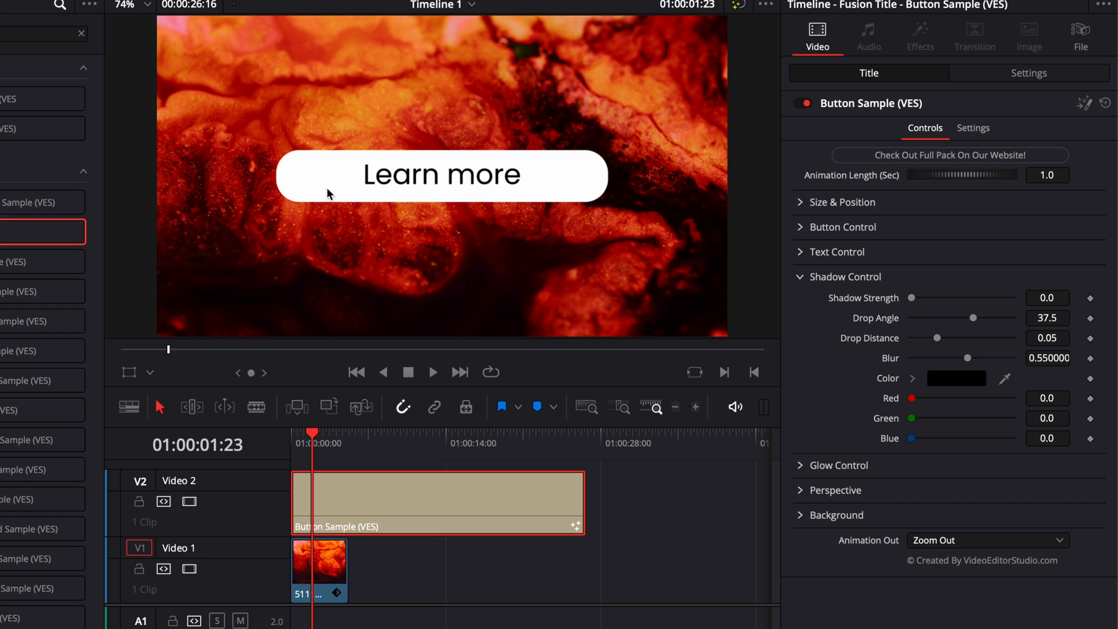
mouse_move(351, 215)
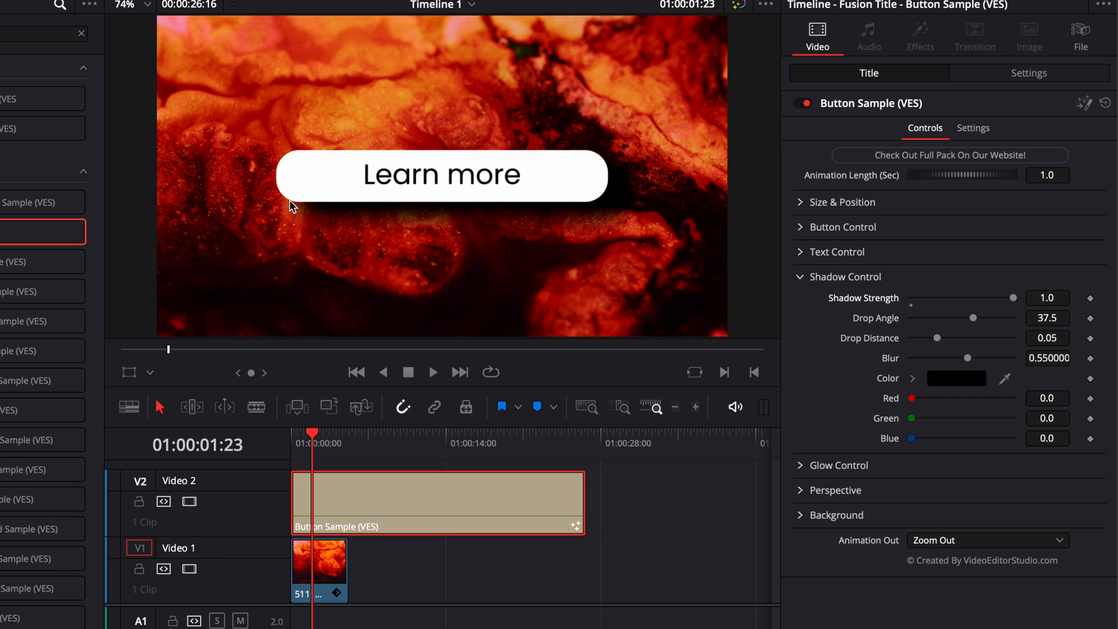
mouse_move(975, 322)
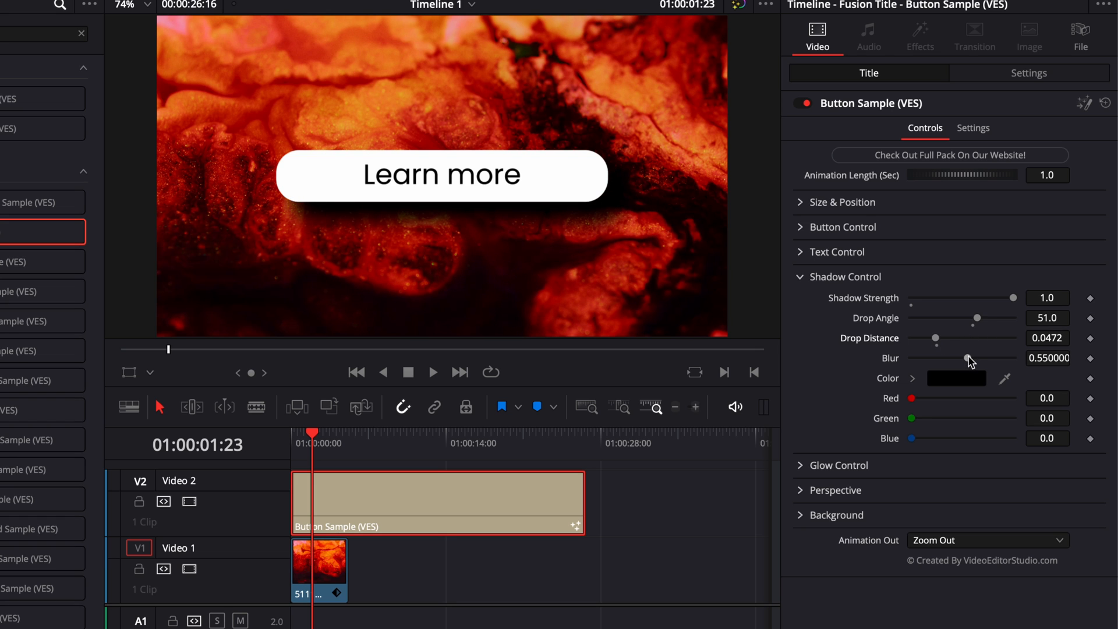
mouse_move(295, 208)
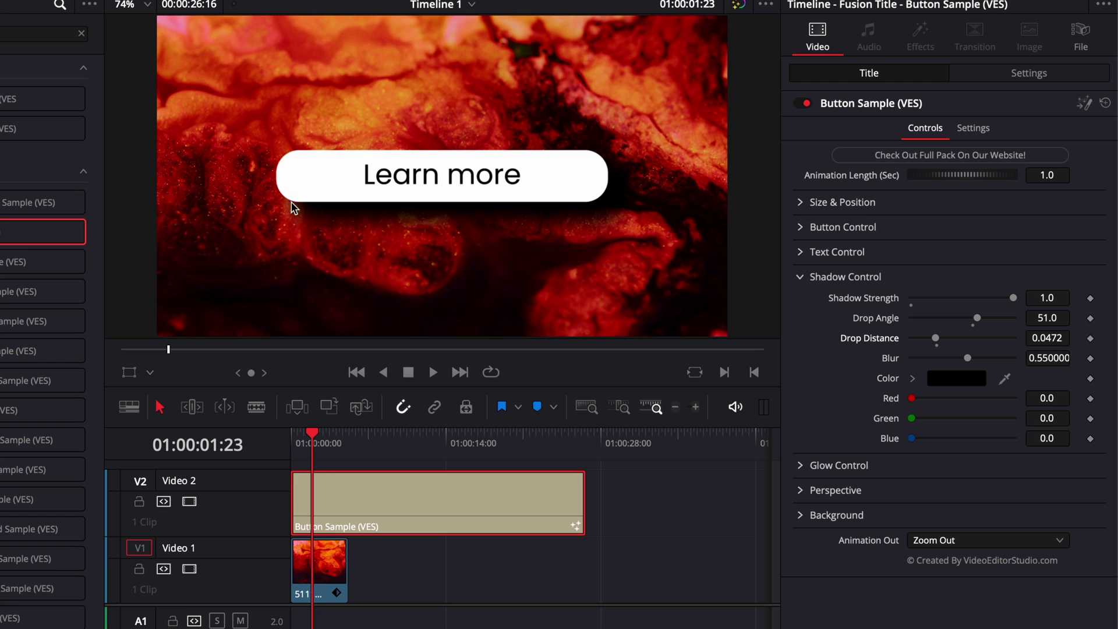
mouse_move(981, 369)
type("0.047")
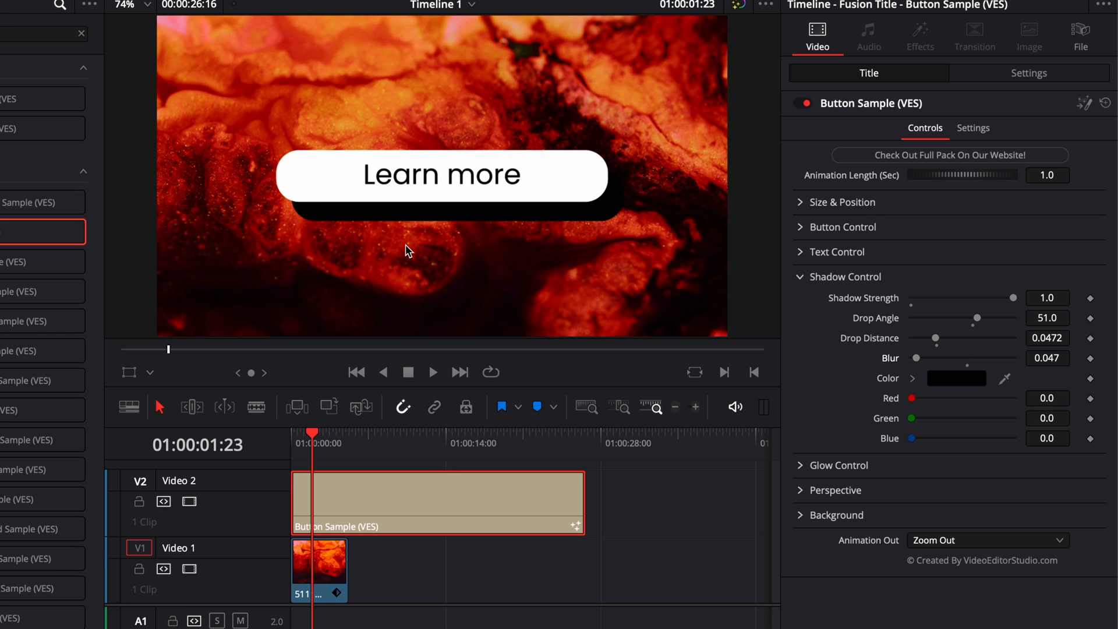
mouse_move(313, 227)
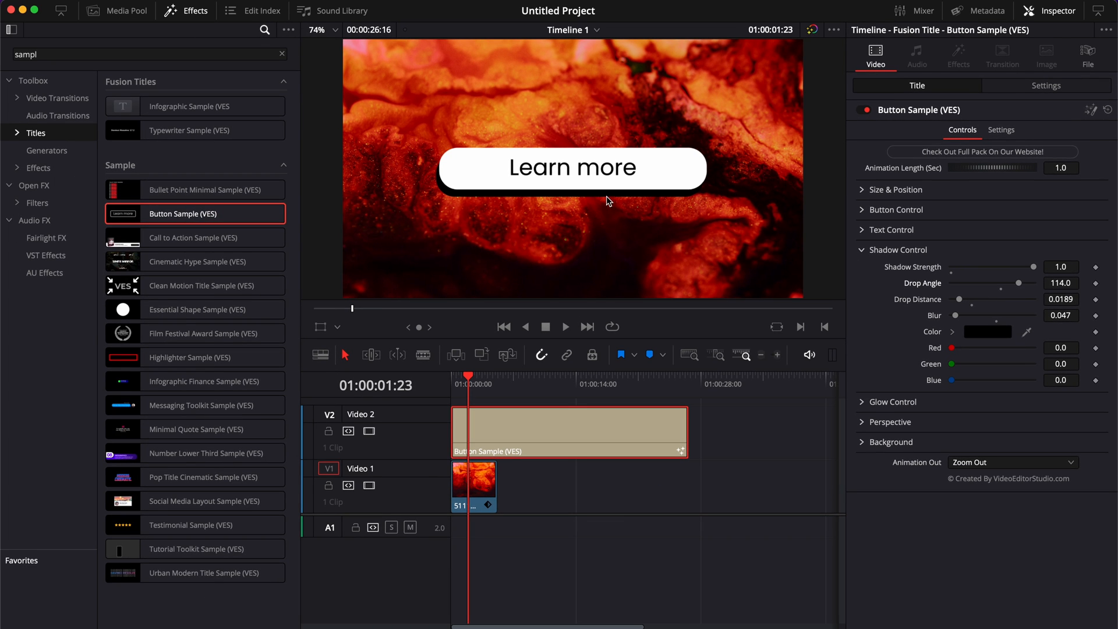
mouse_move(991, 336)
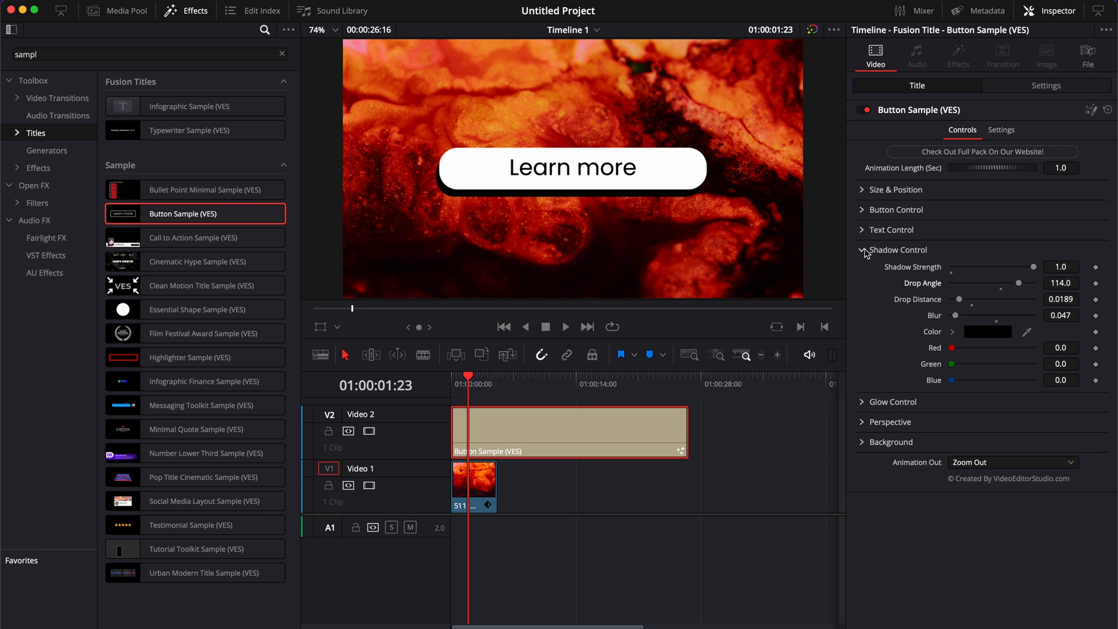
Step: Return the button to a red horizontal gradient fill and make its label white
left_click(891, 401)
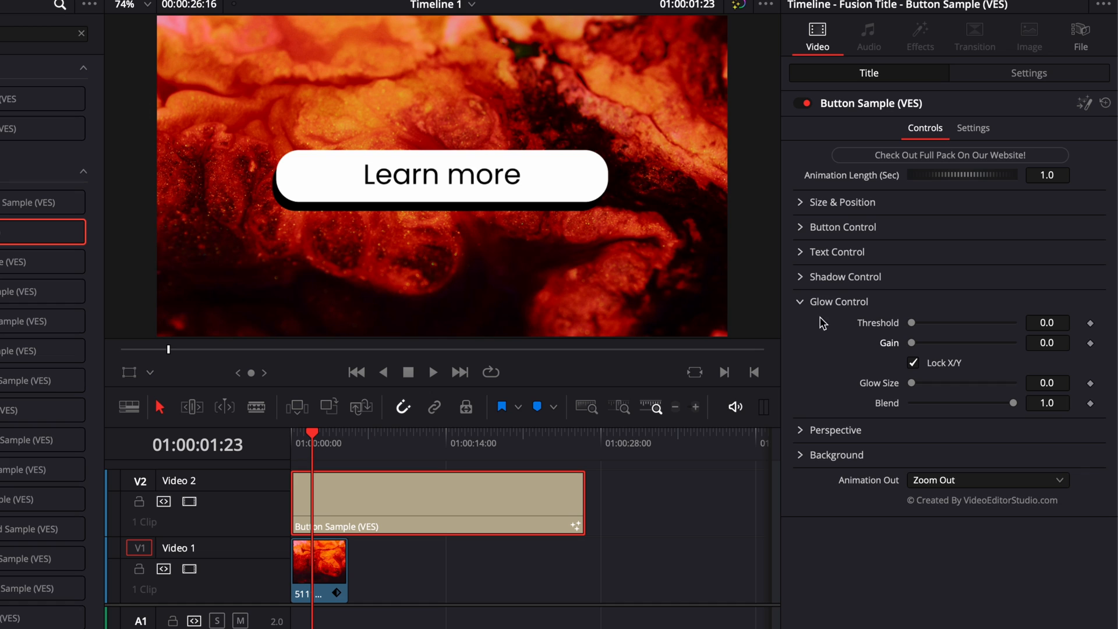
mouse_move(806, 233)
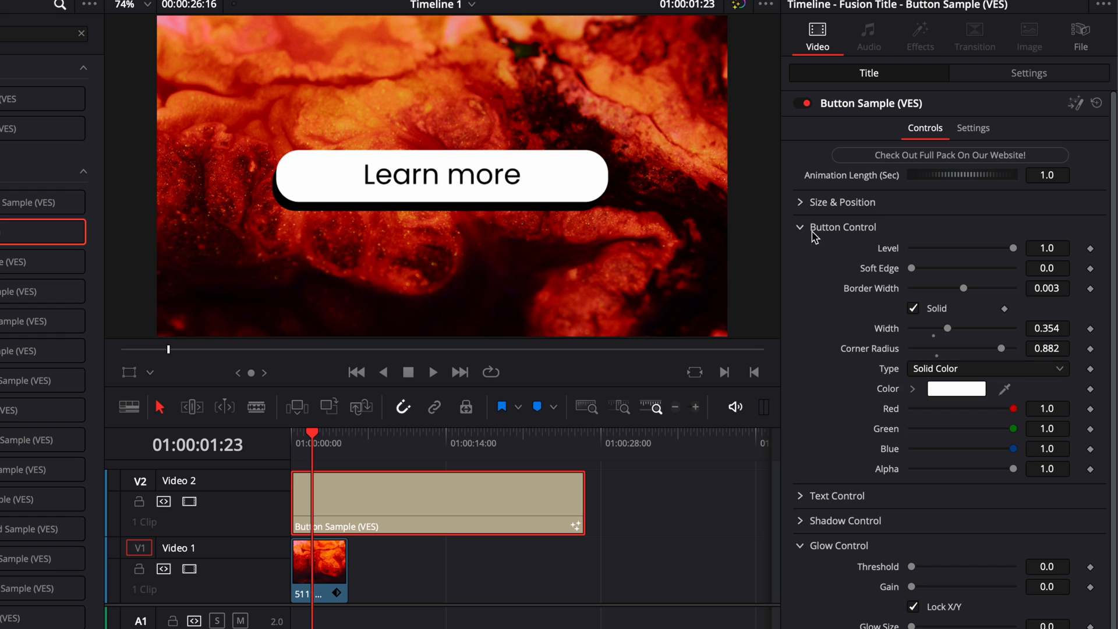
left_click(984, 369)
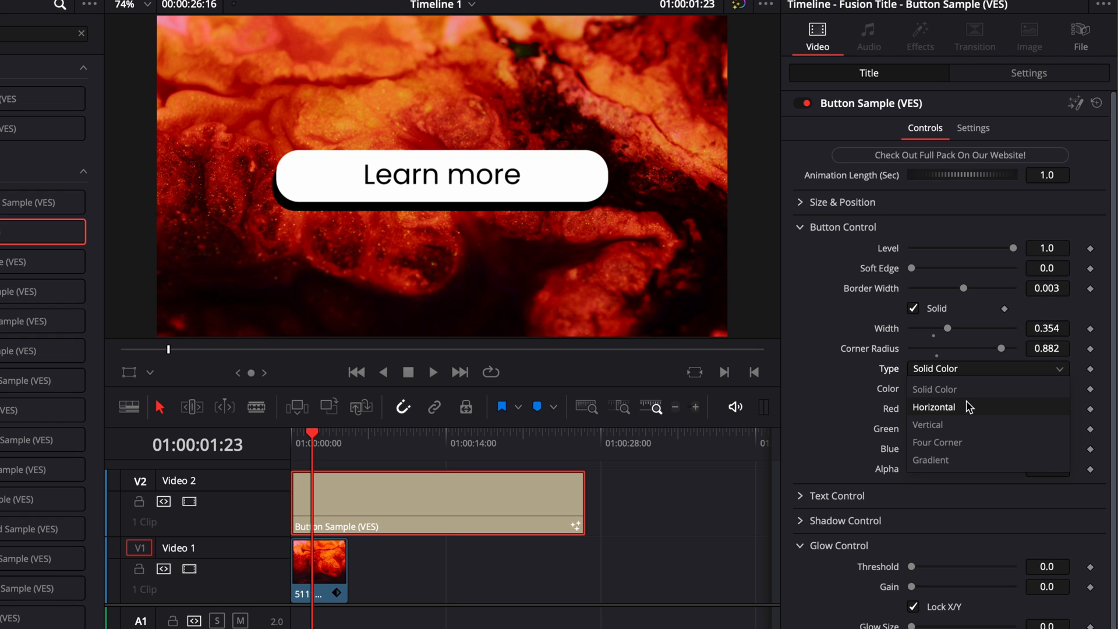
left_click(933, 406)
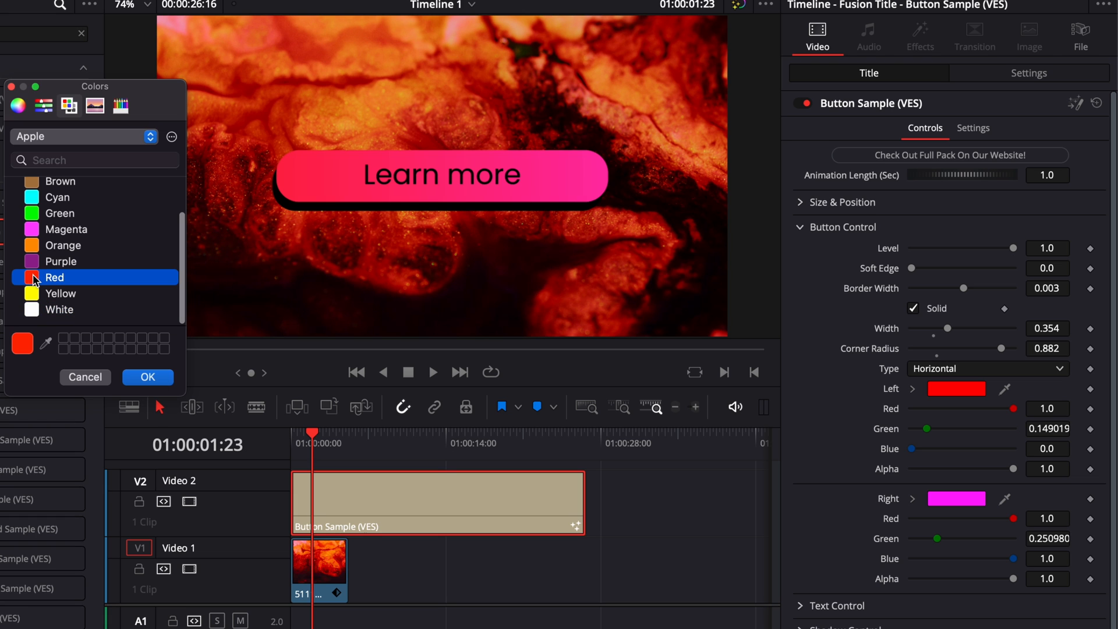
left_click(146, 376)
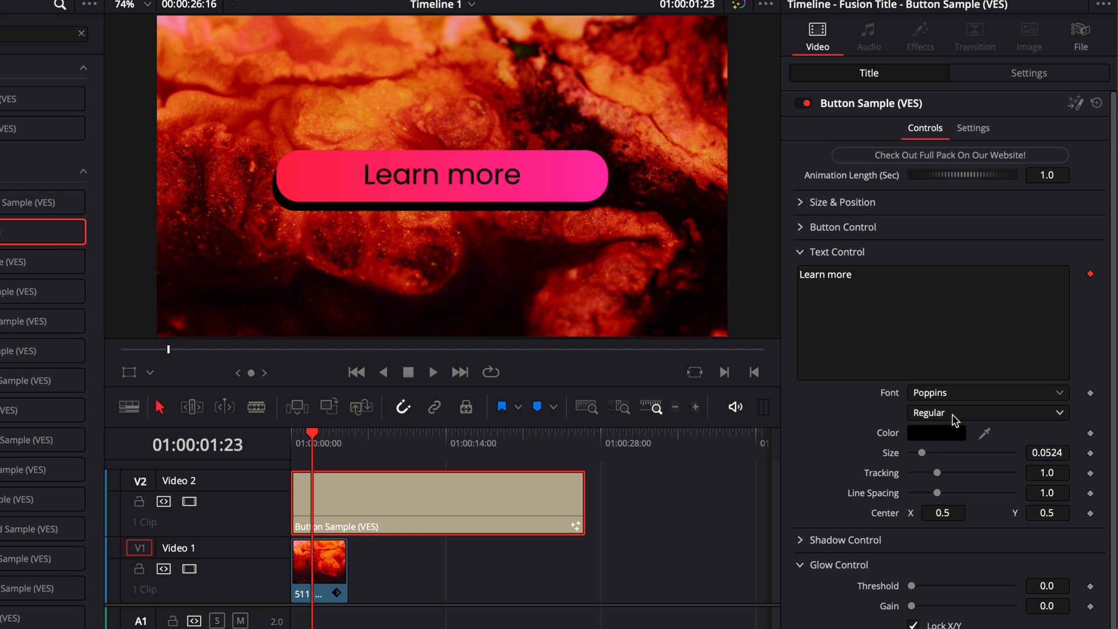
left_click(935, 433)
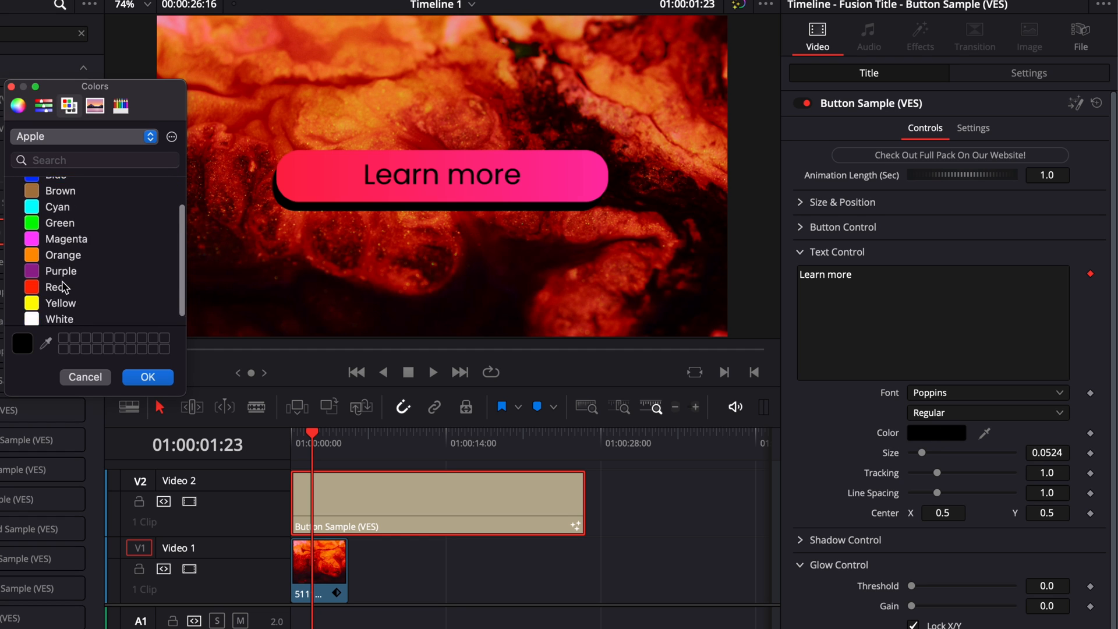
left_click(148, 377)
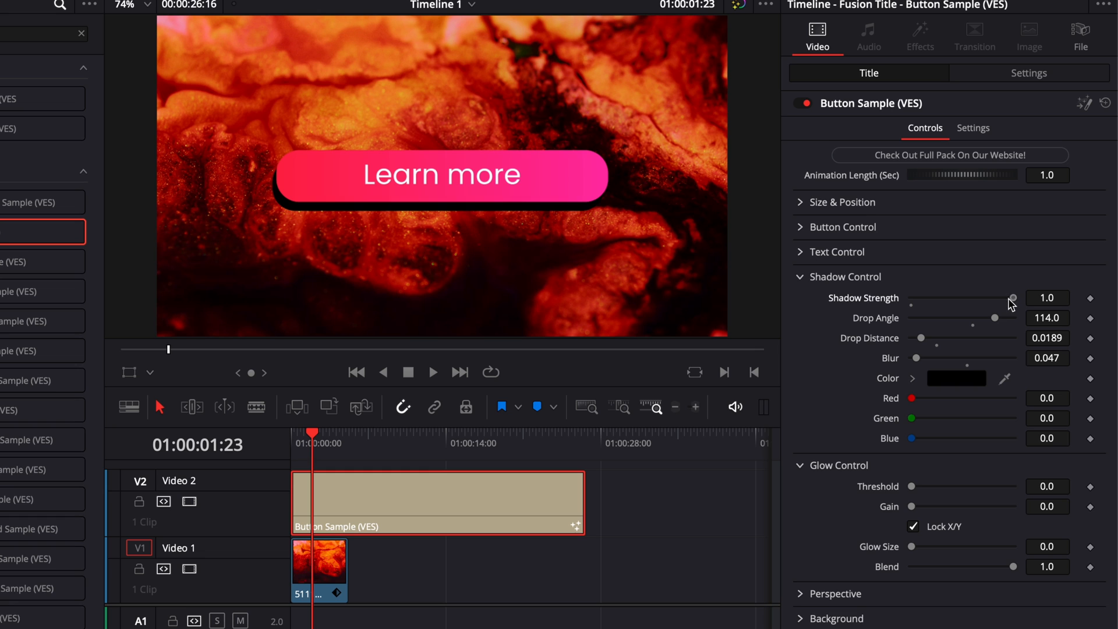
Step: Tune the glow with Gain about 2.3, Glow Size about 33 and Blend 0.874, toggling Lock X/Y
left_click(843, 277)
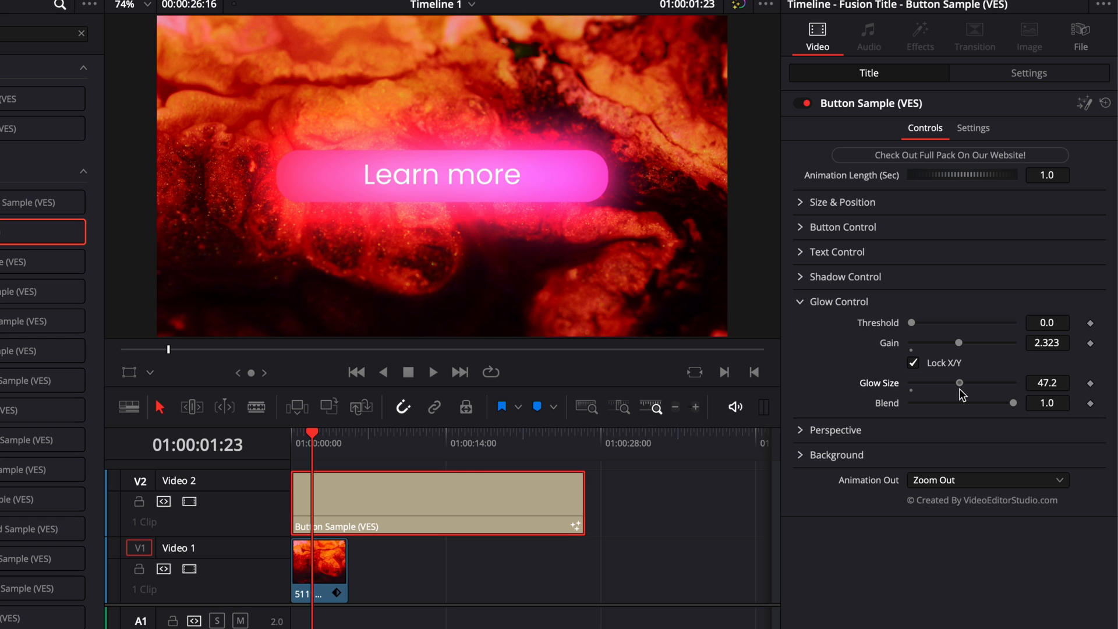
mouse_move(1015, 410)
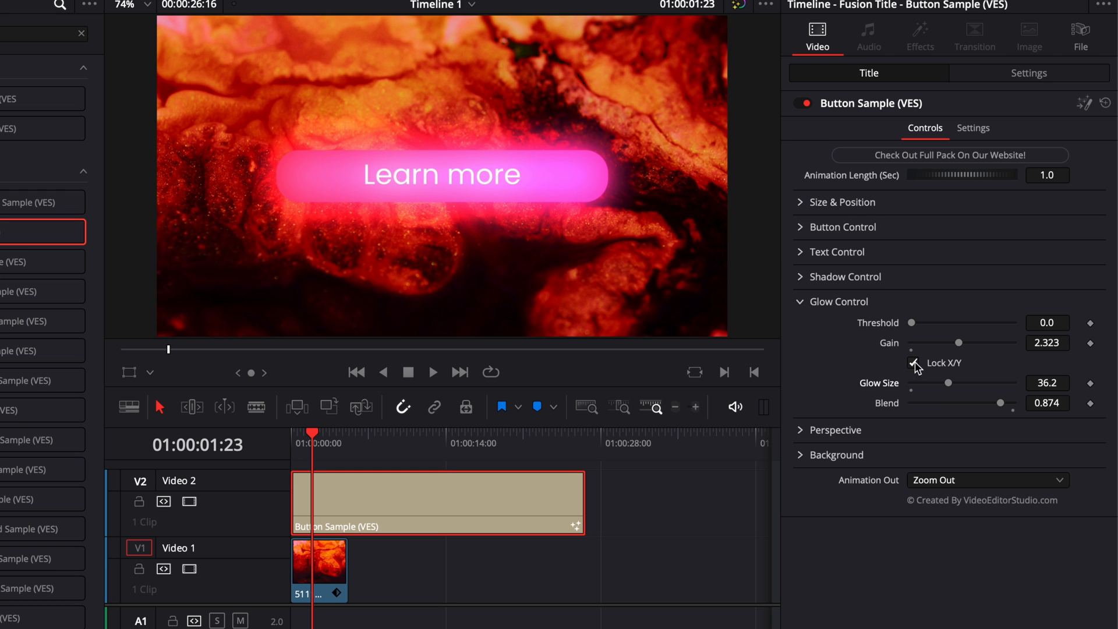
left_click(913, 362)
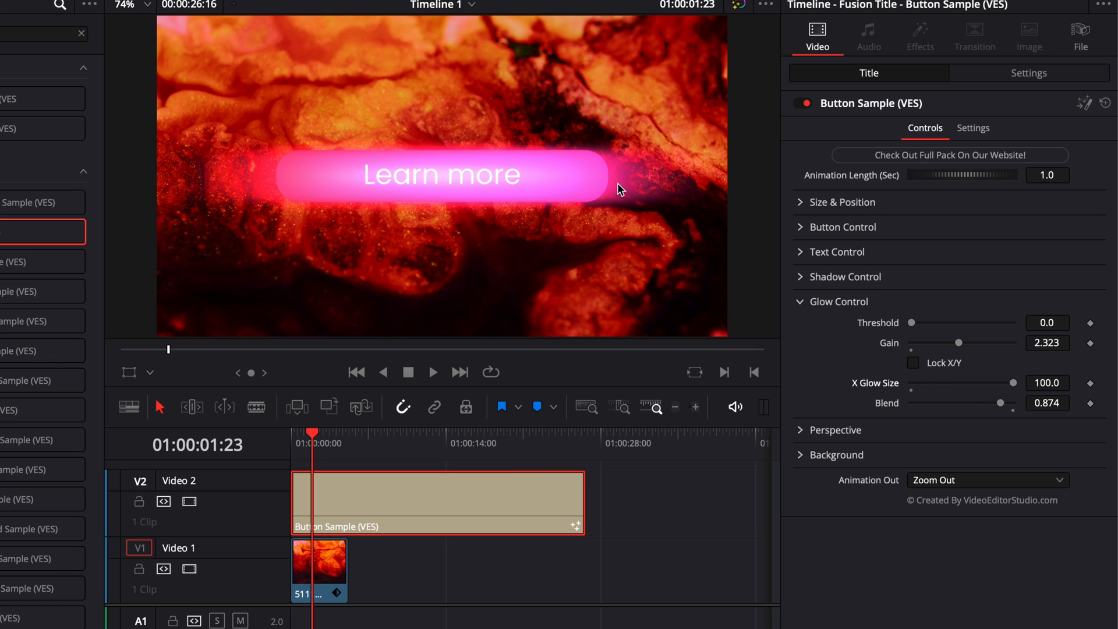
mouse_move(370, 185)
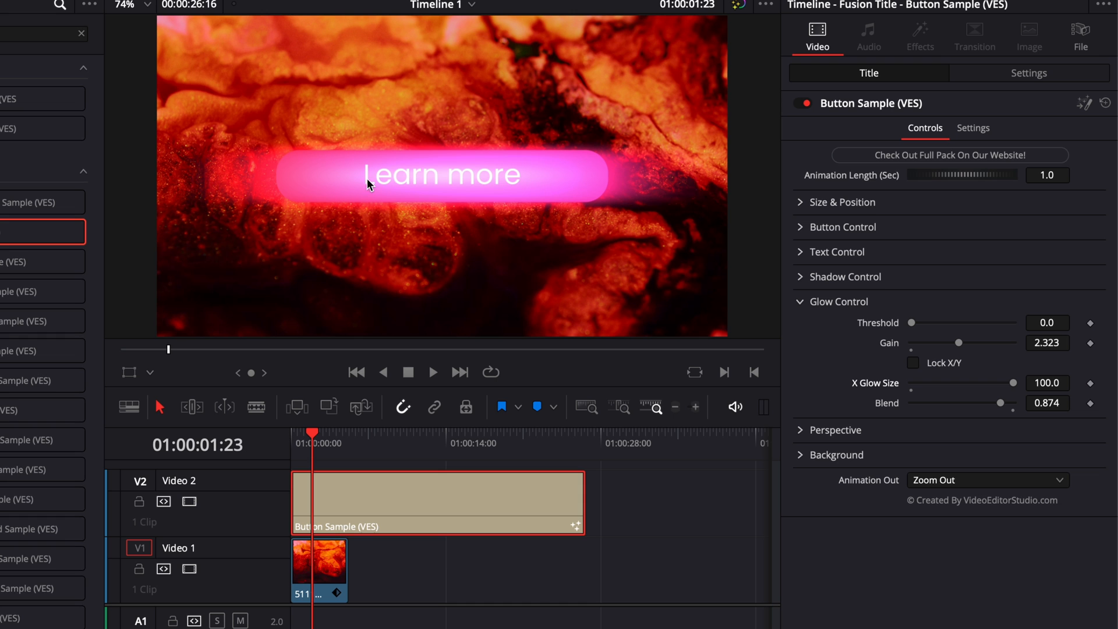
mouse_move(920, 369)
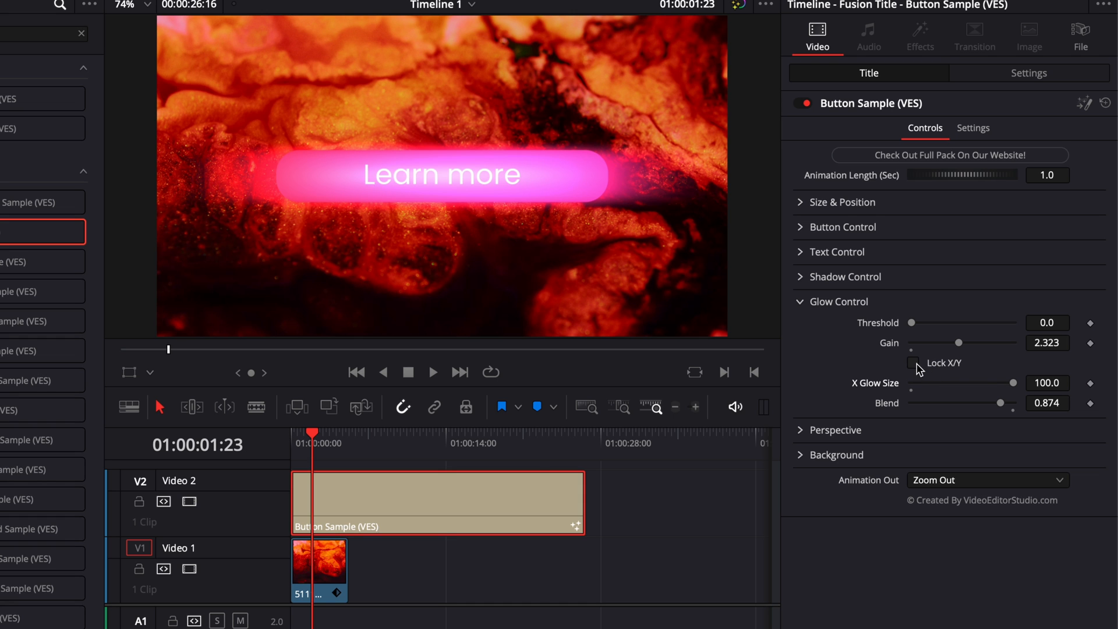
left_click(914, 362)
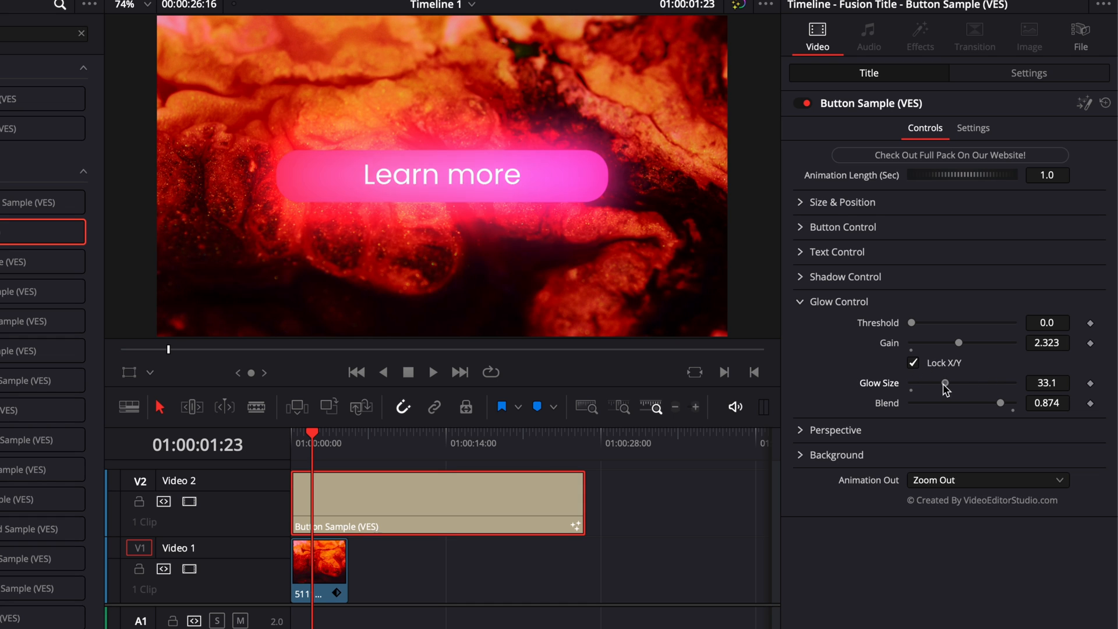
left_click(837, 300)
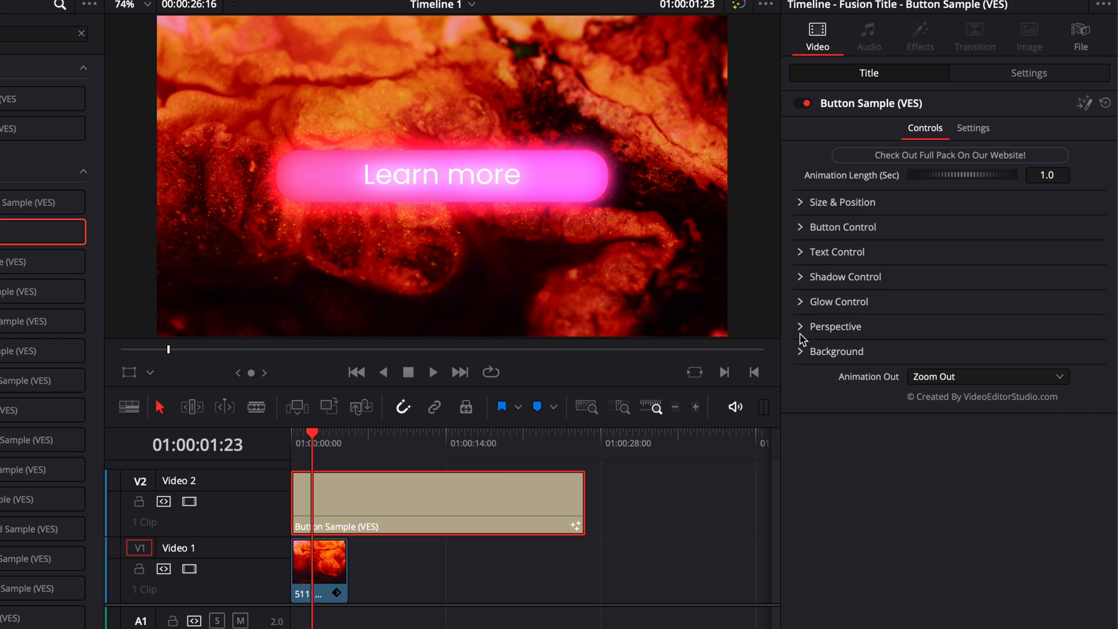
Step: Try Perspective X/Y/Z tilts, set Shadow Drop Angle to 140, then reset tilts to 0
left_click(837, 326)
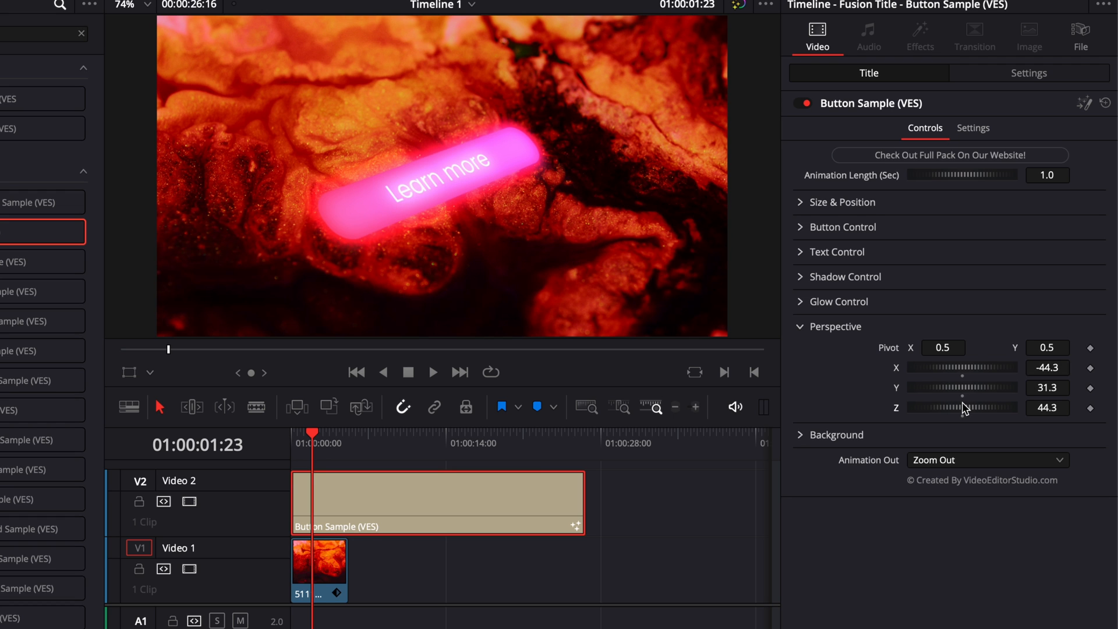
mouse_move(934, 397)
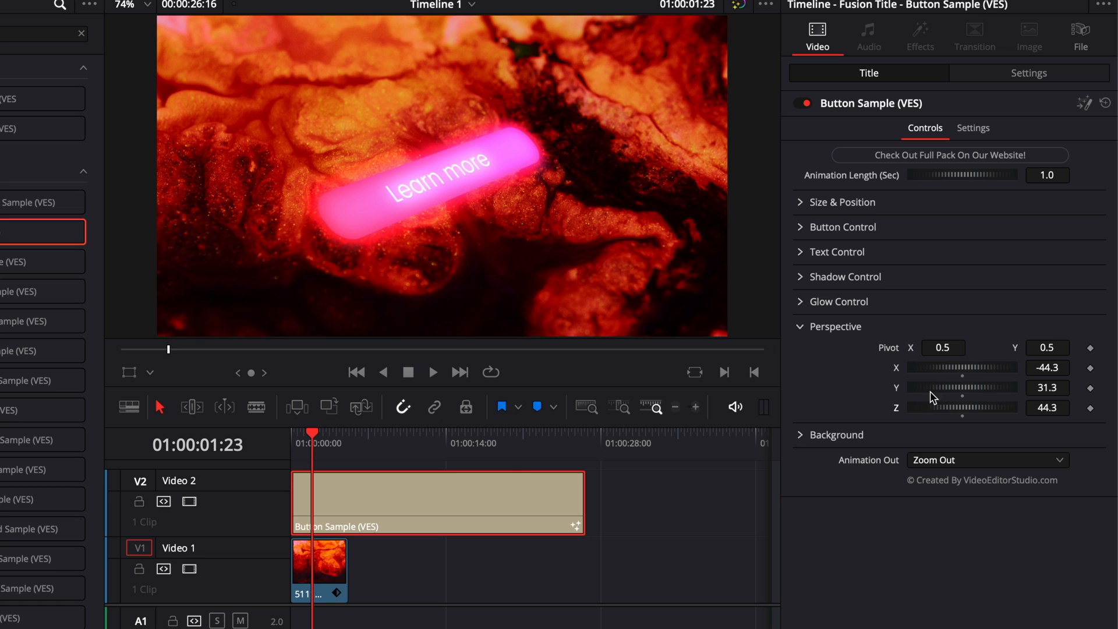
mouse_move(349, 188)
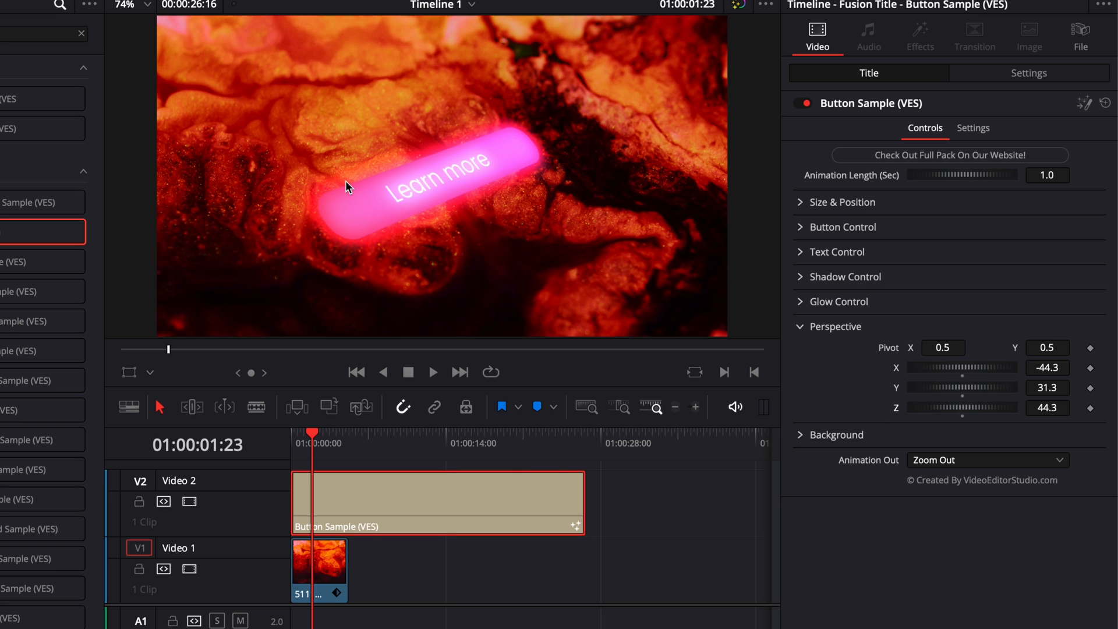
mouse_move(337, 202)
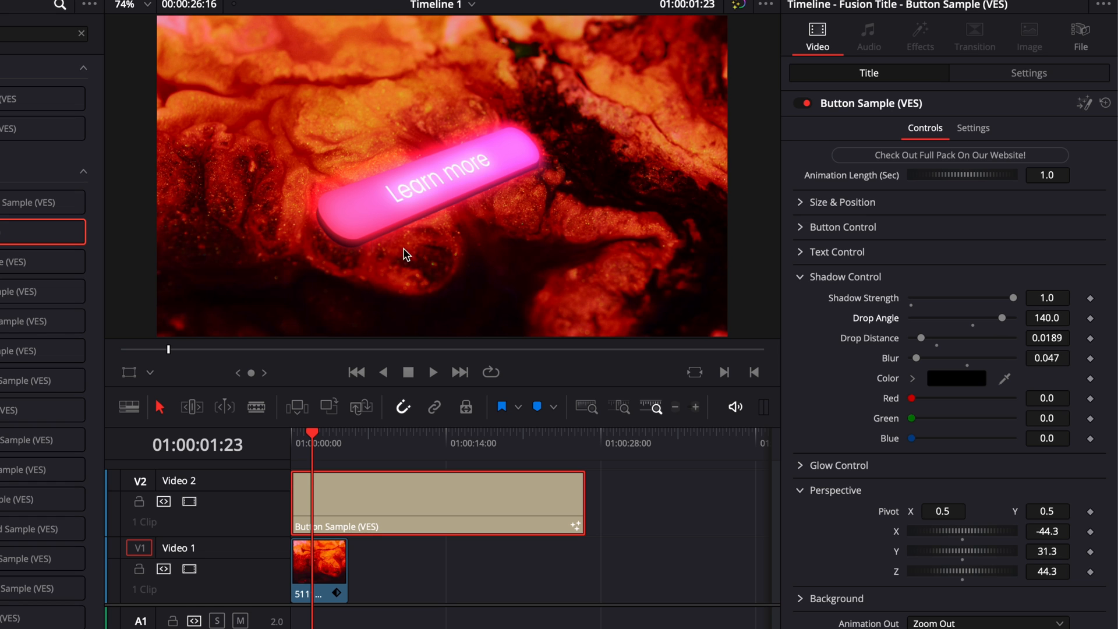
mouse_move(588, 225)
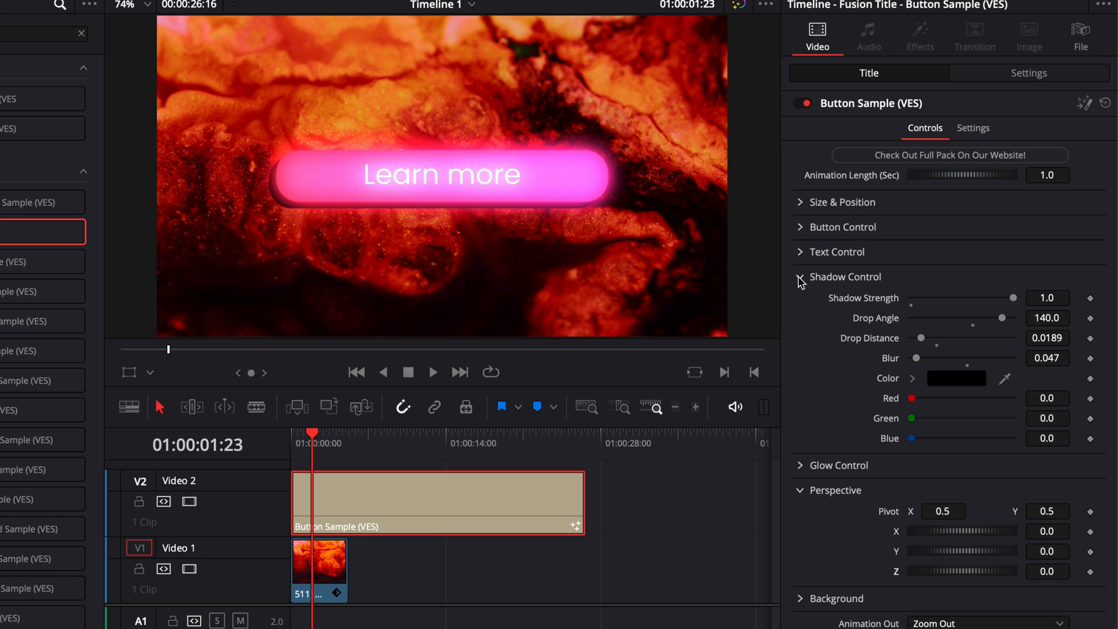
left_click(805, 277)
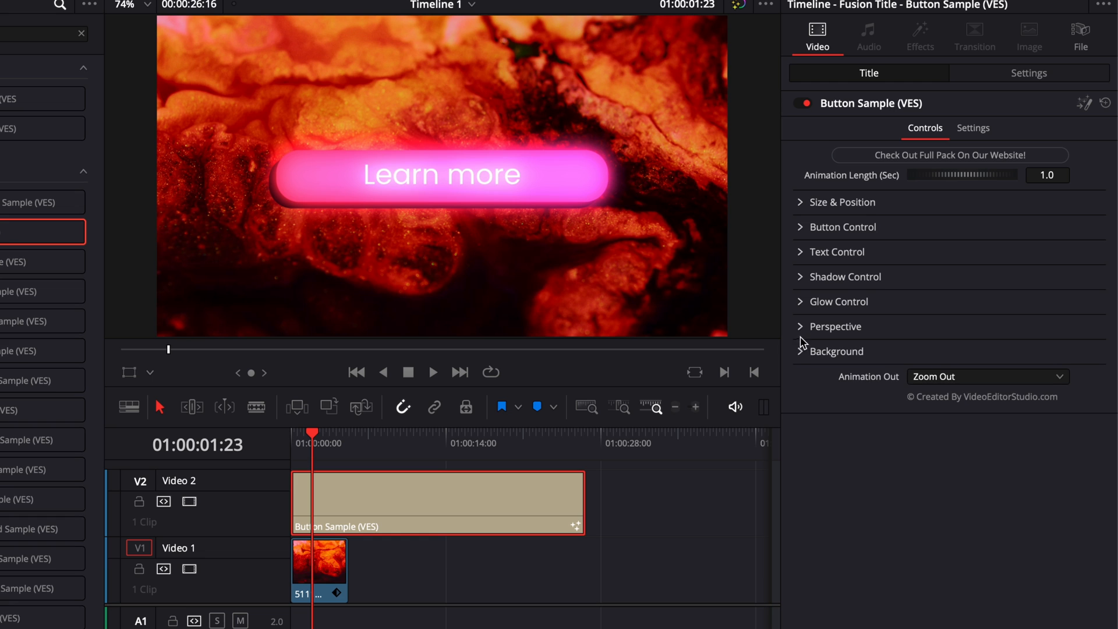
Step: Enable an inverted Background at opacity 0.449, width 0.787, height 0.575, corner radius 0.646
left_click(836, 352)
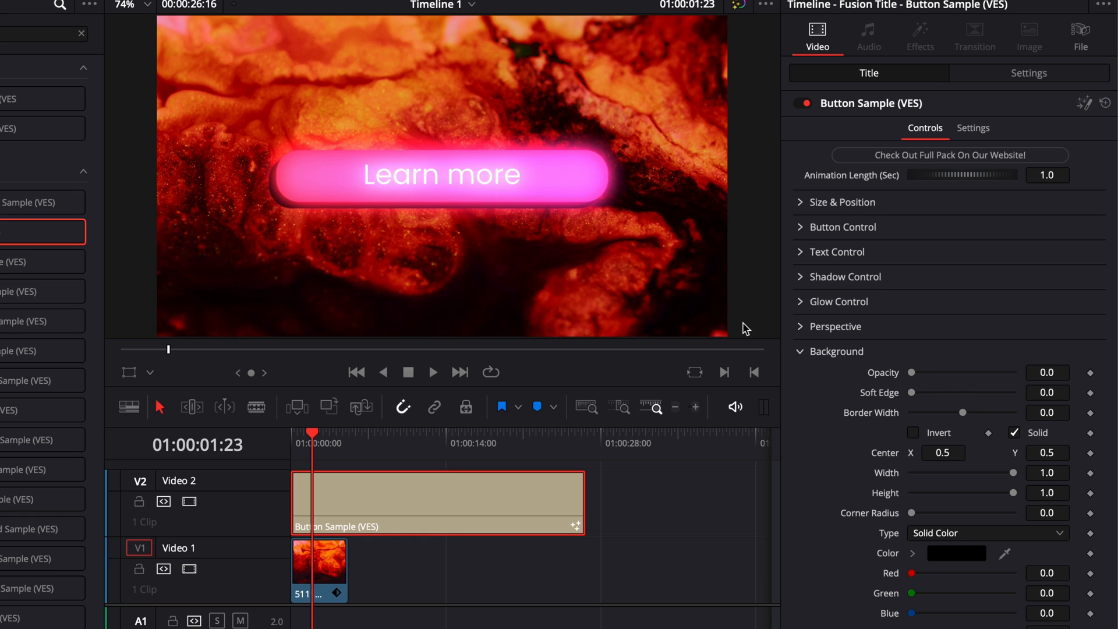
mouse_move(910, 373)
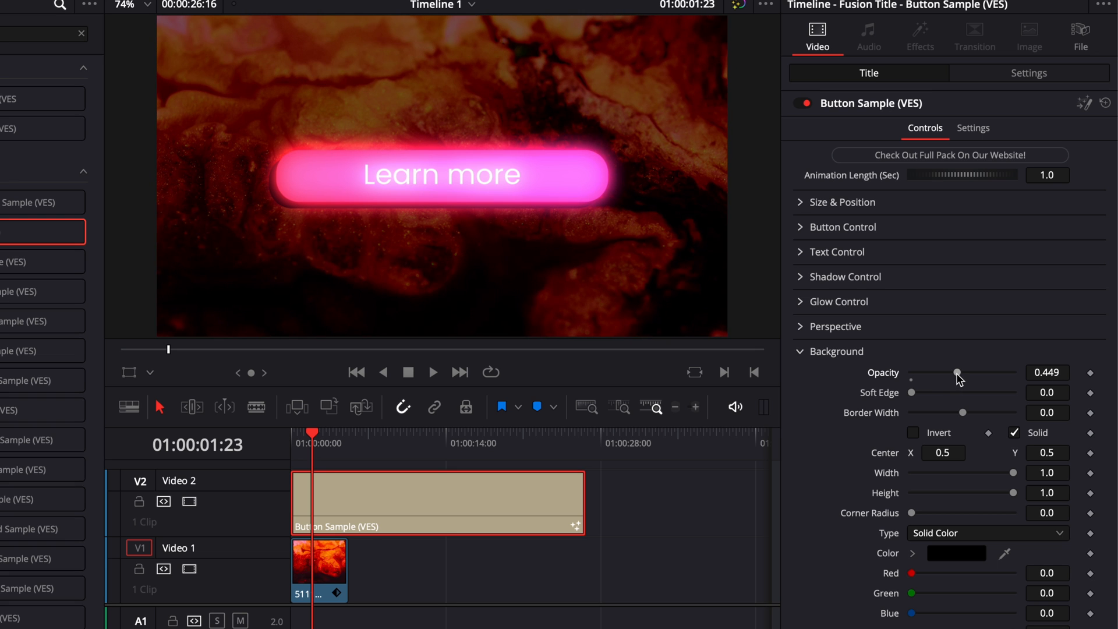
mouse_move(350, 119)
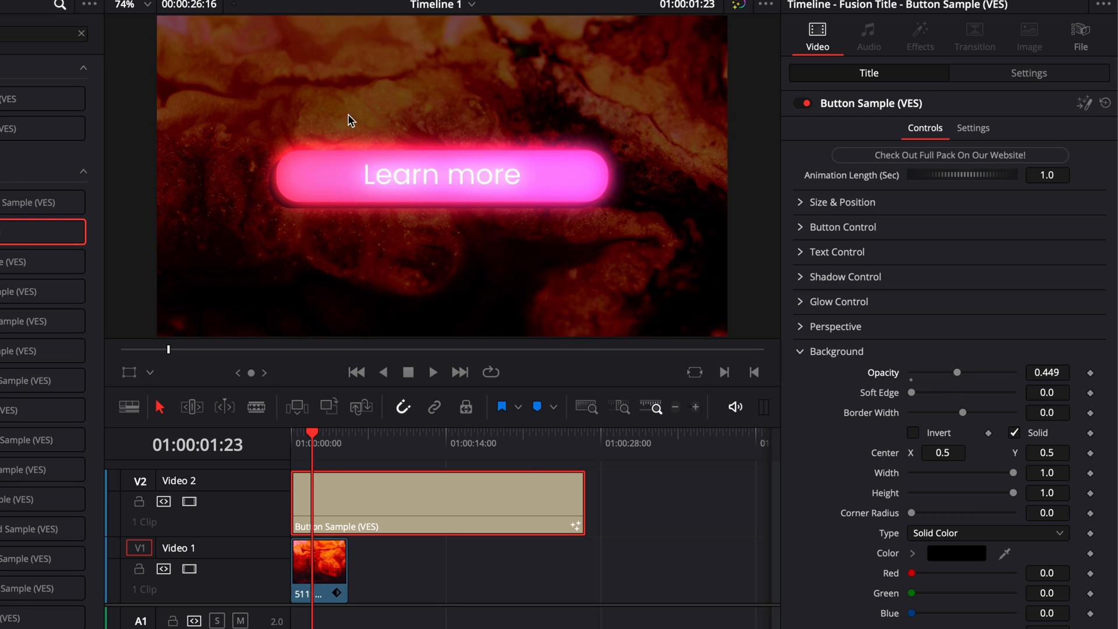
mouse_move(490, 85)
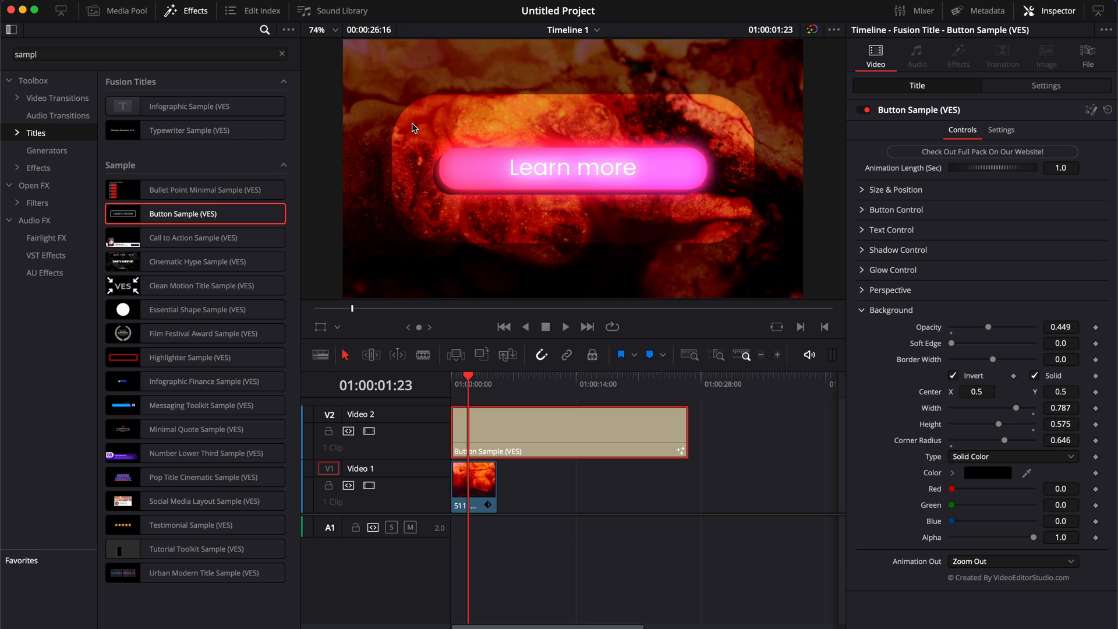
mouse_move(504, 173)
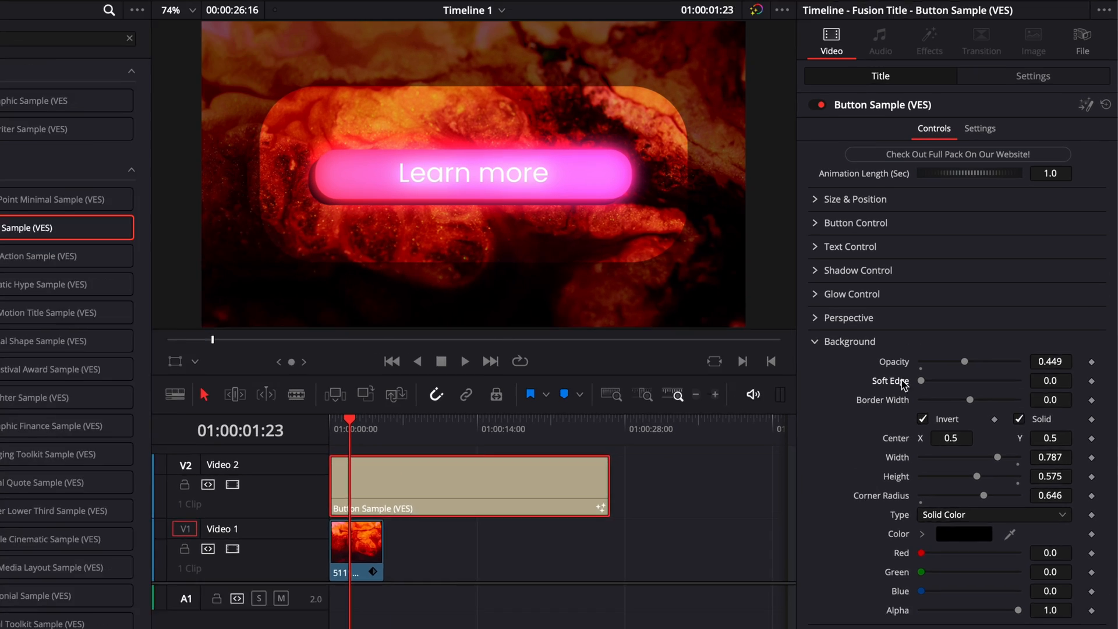
left_click(129, 38)
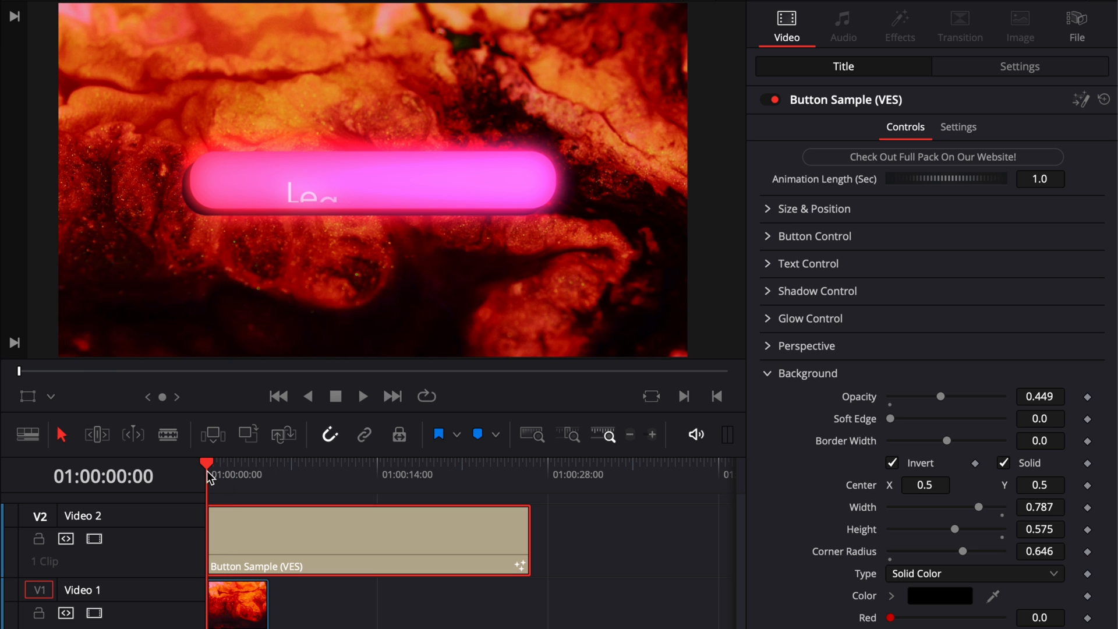
left_click(362, 396)
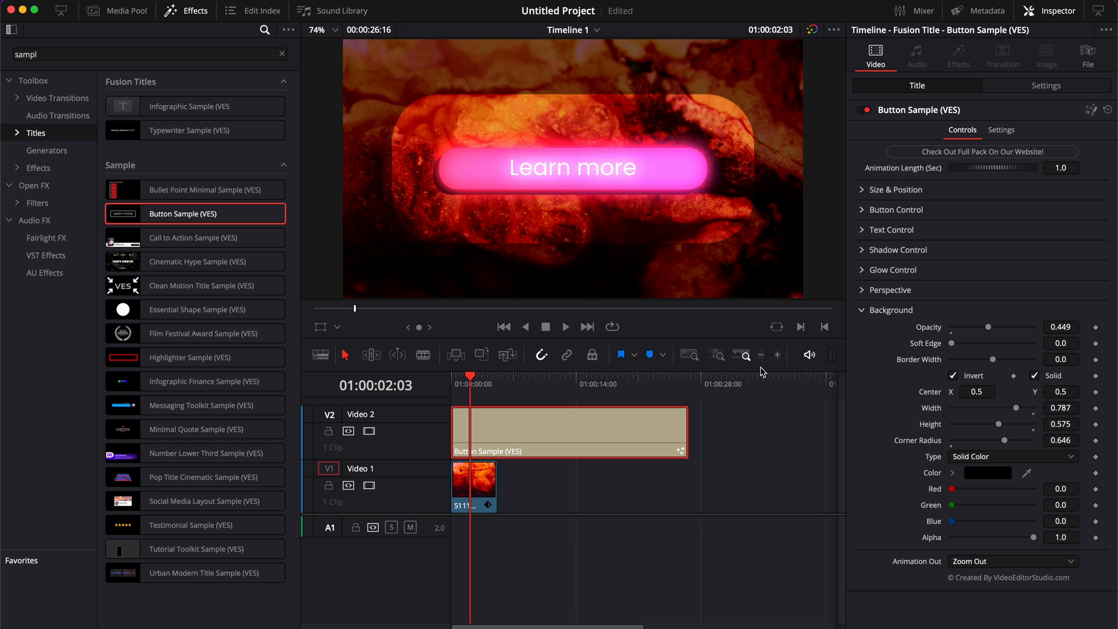
mouse_move(555, 253)
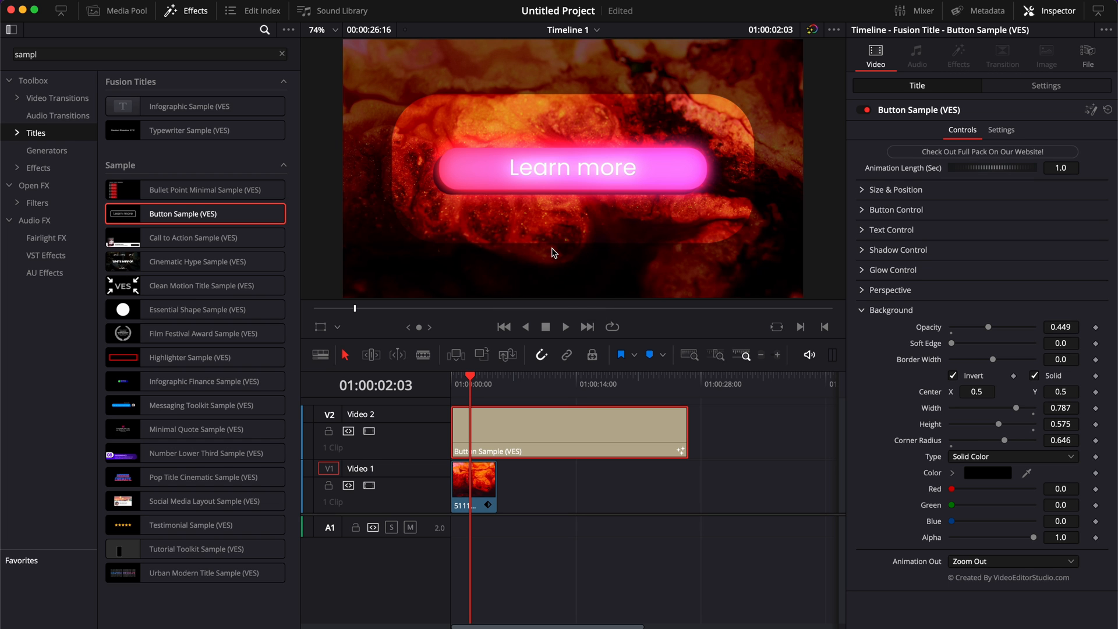